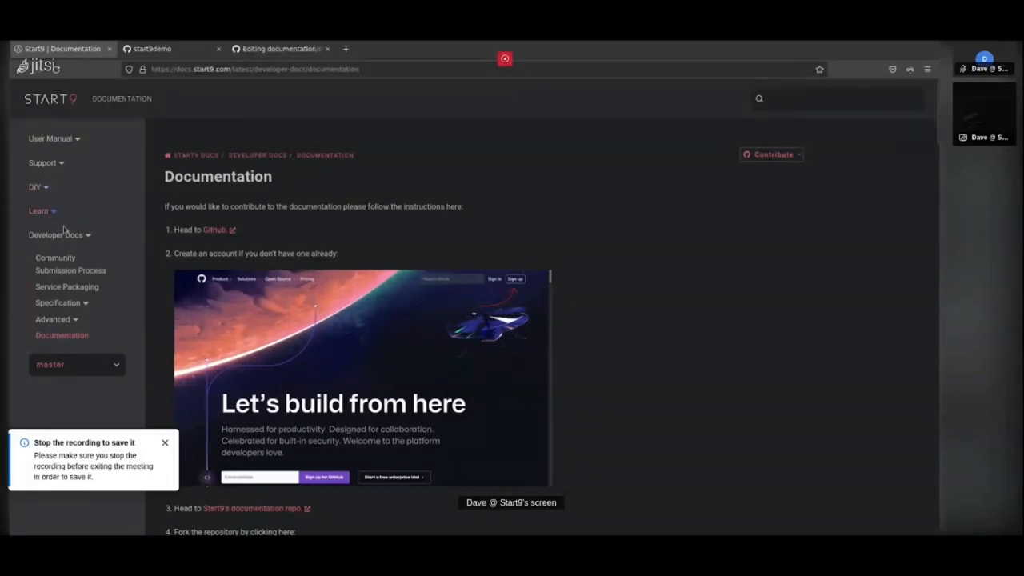
mouse_move(475, 211)
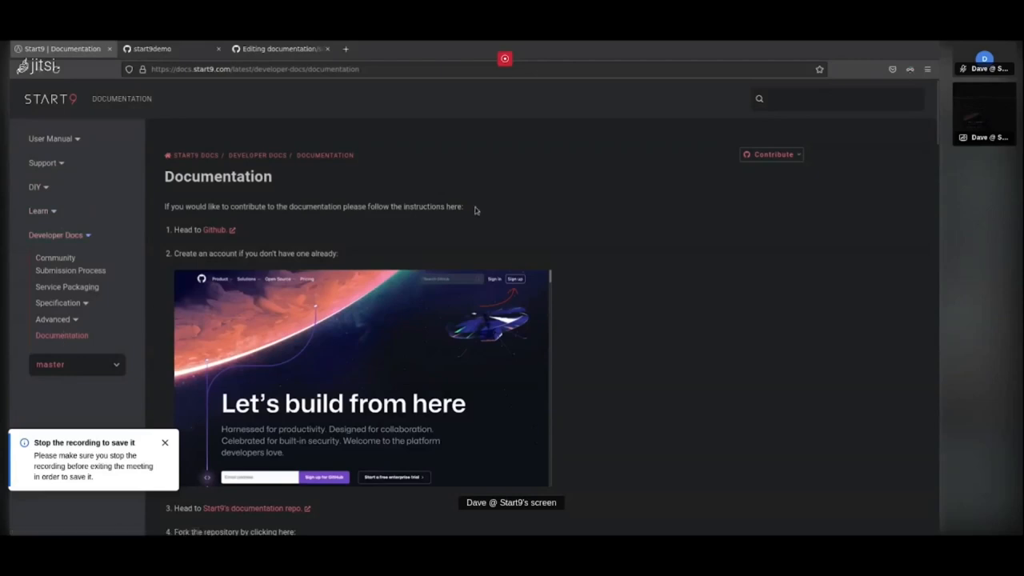
mouse_move(480, 208)
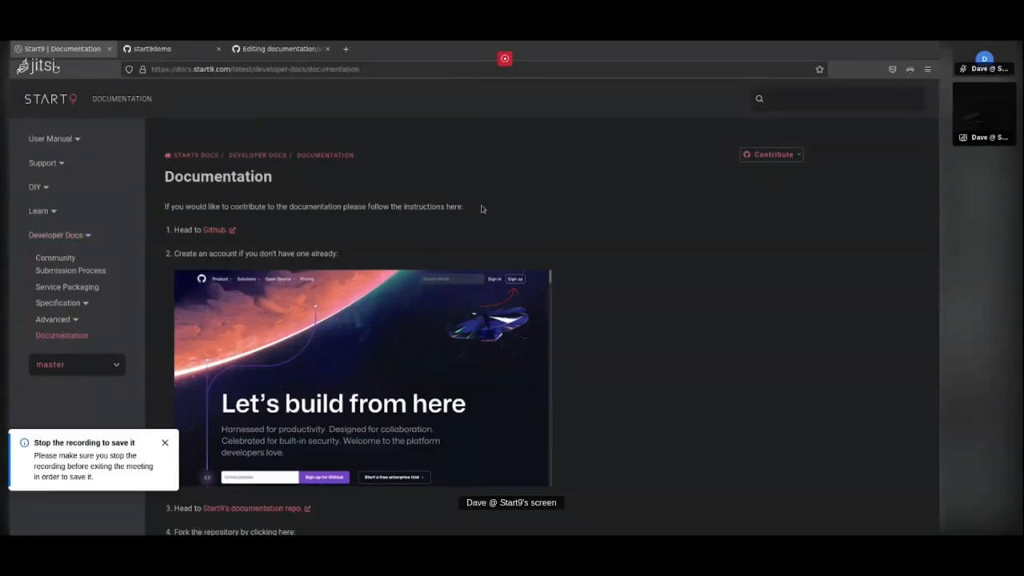
mouse_move(335, 232)
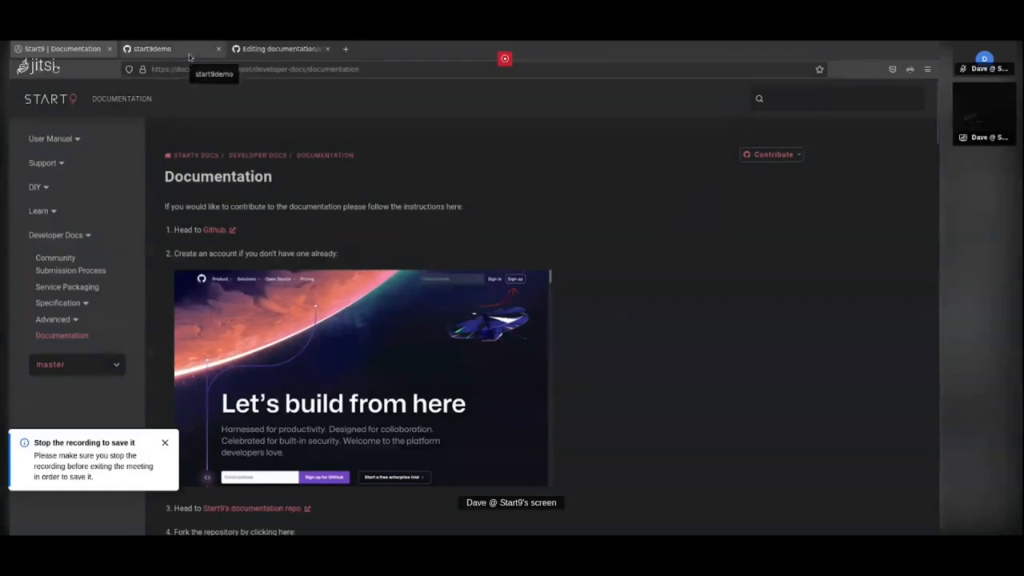
- Open Start9's documentation repository from the contribution guide in a new tab and check its URL
click(168, 48)
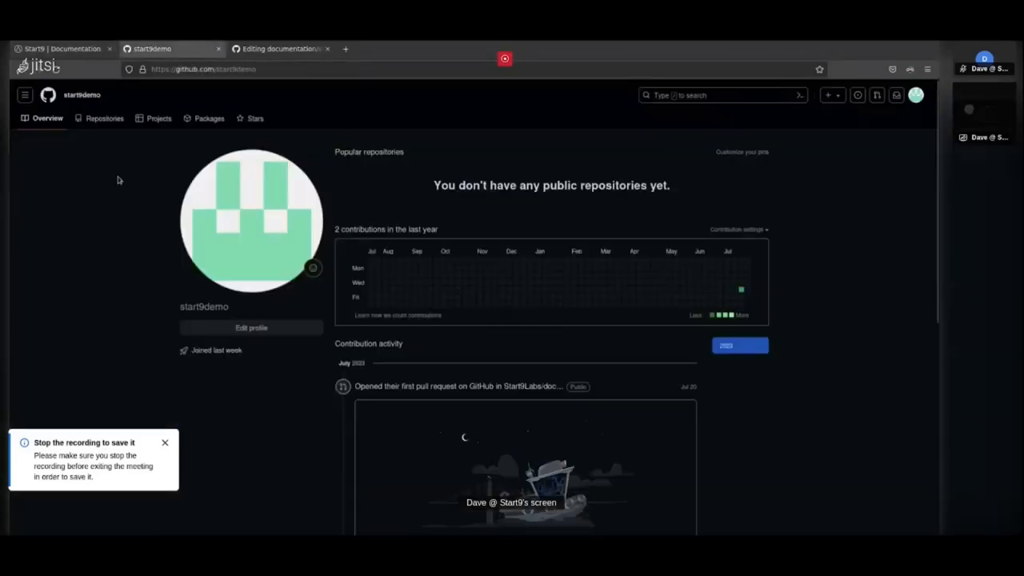
mouse_move(89, 77)
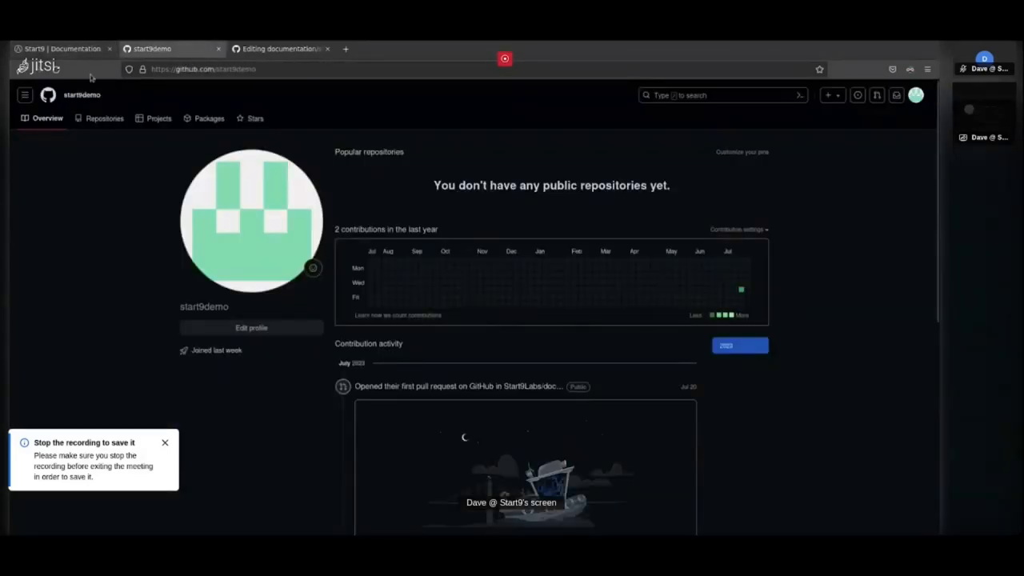
click(61, 48)
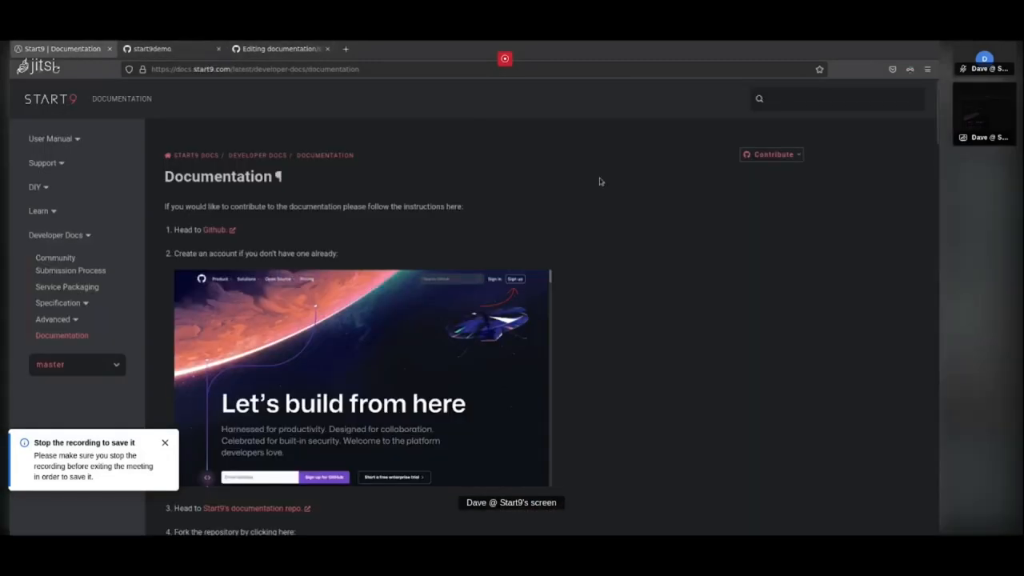
mouse_move(406, 227)
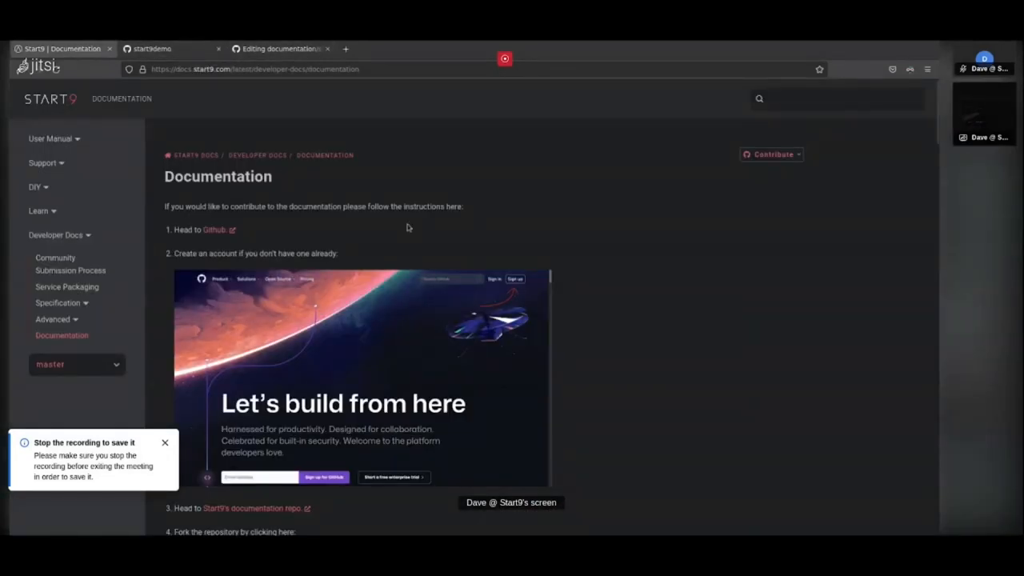
scroll(down, 3)
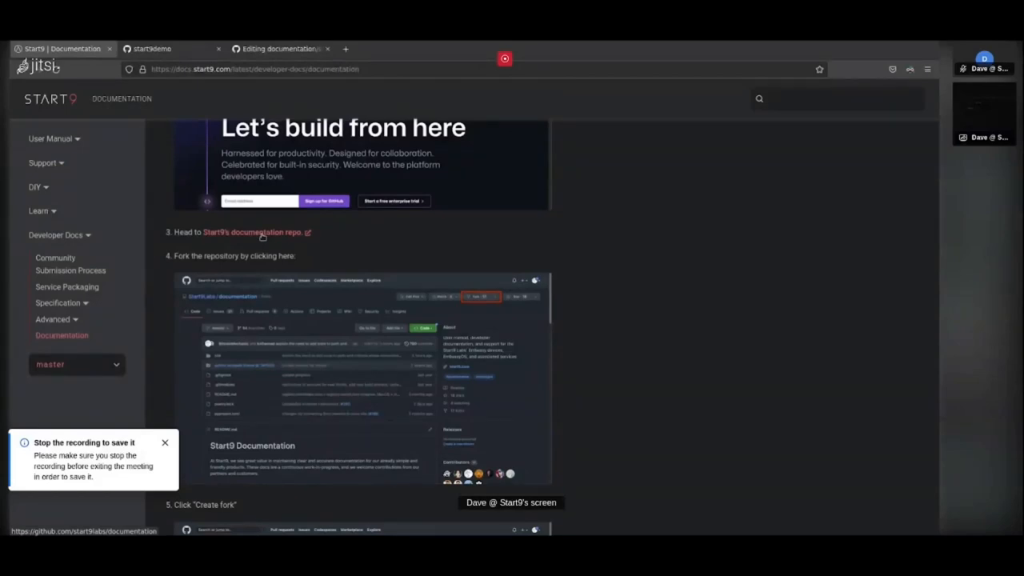
click(253, 231)
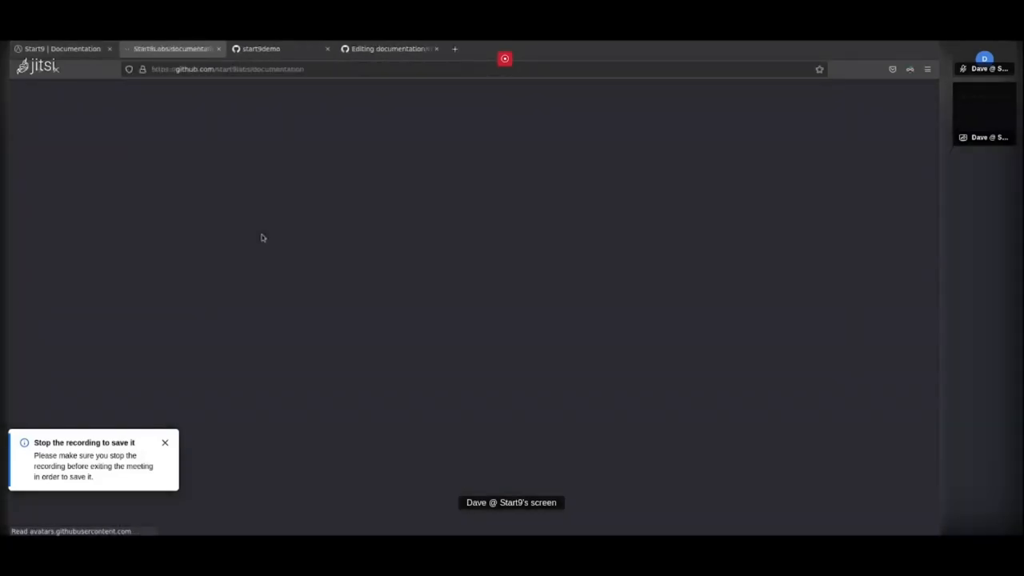
mouse_move(259, 115)
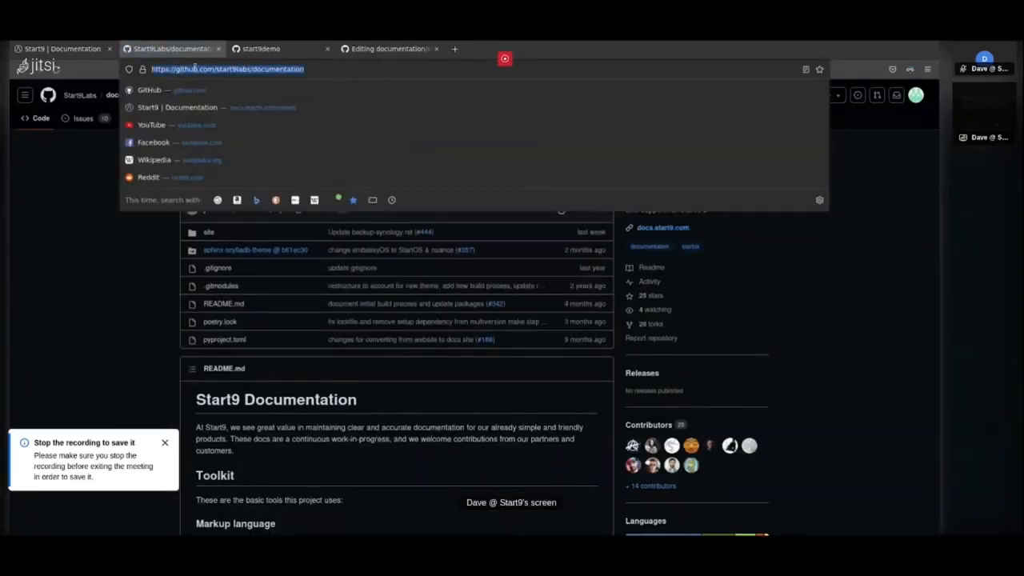
double_click(232, 68)
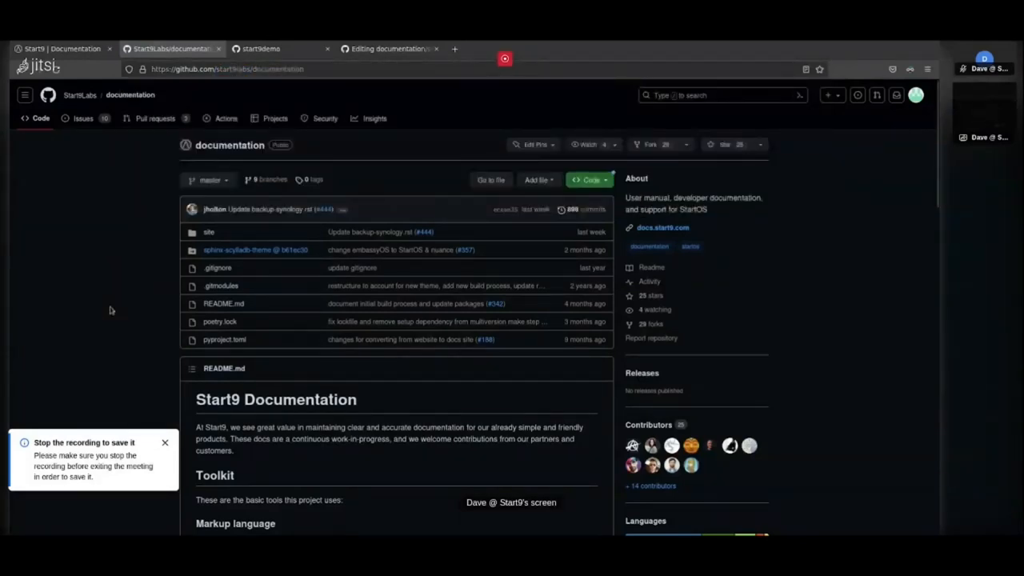
- Review the guide, return to the Start9Labs/documentation repository and start forking it
click(61, 48)
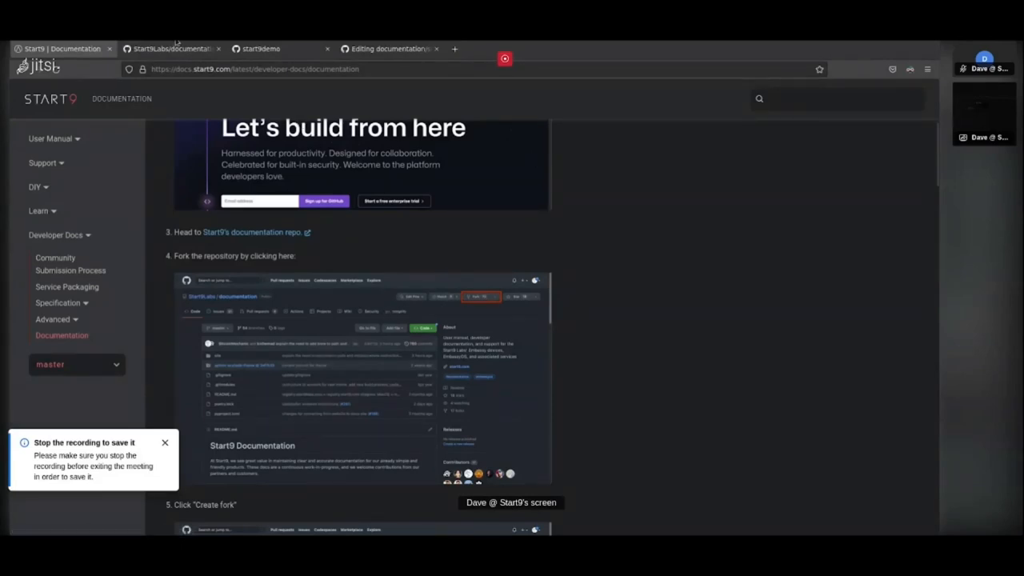
click(172, 48)
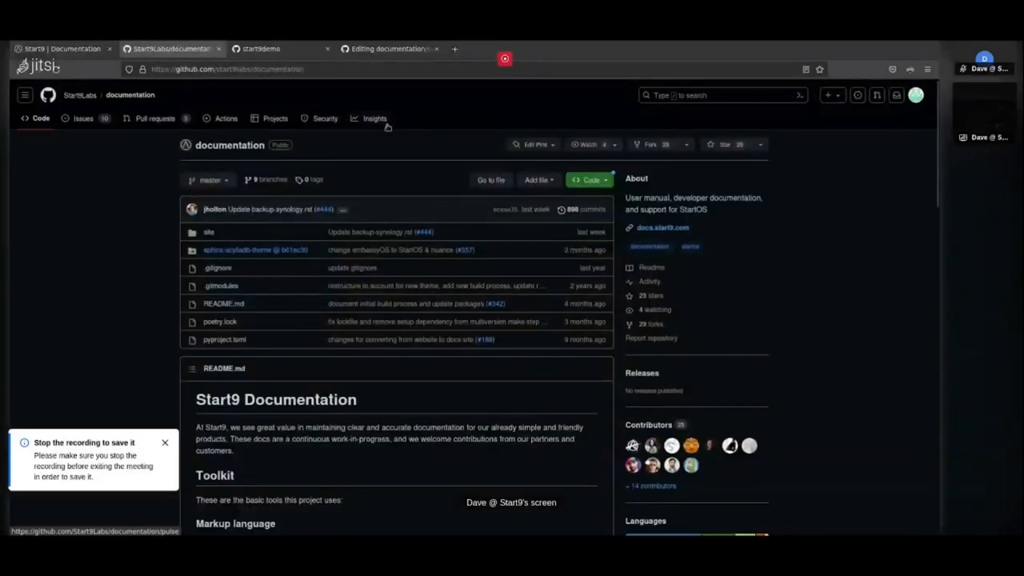
mouse_move(630, 141)
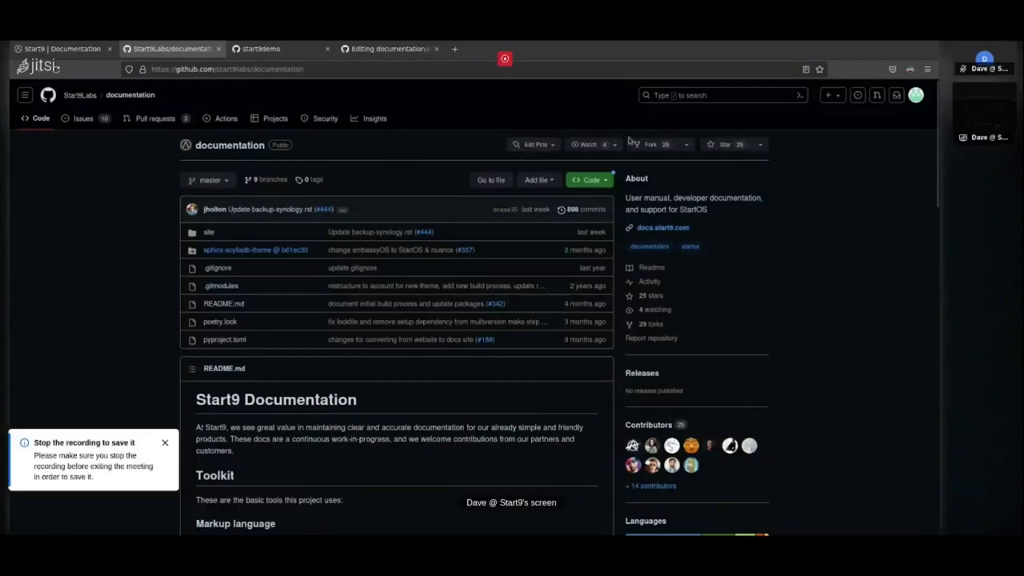
click(649, 143)
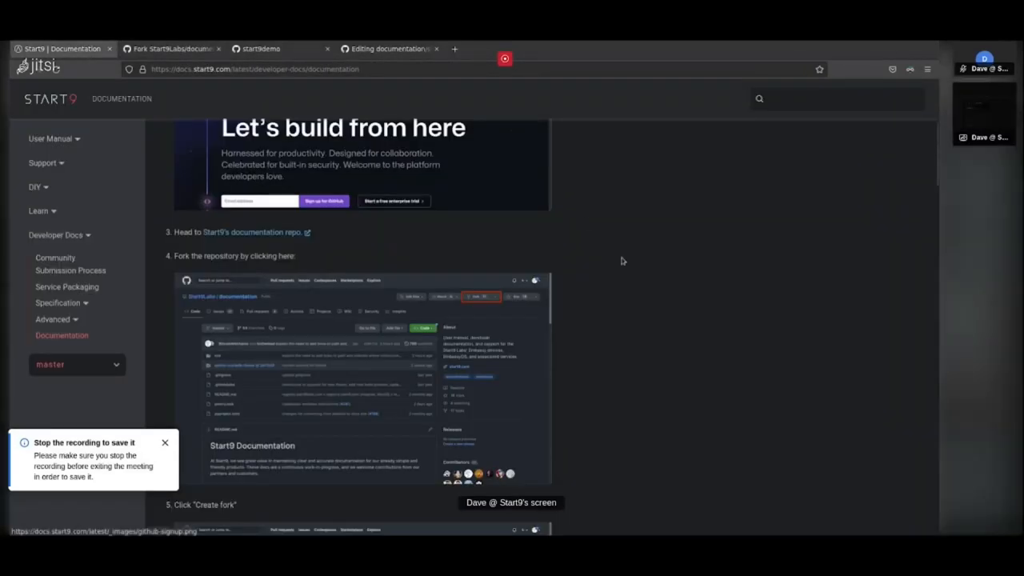
- Confirm the fork keeps the name 'documentation' on the Create a new fork form
scroll(down, 3)
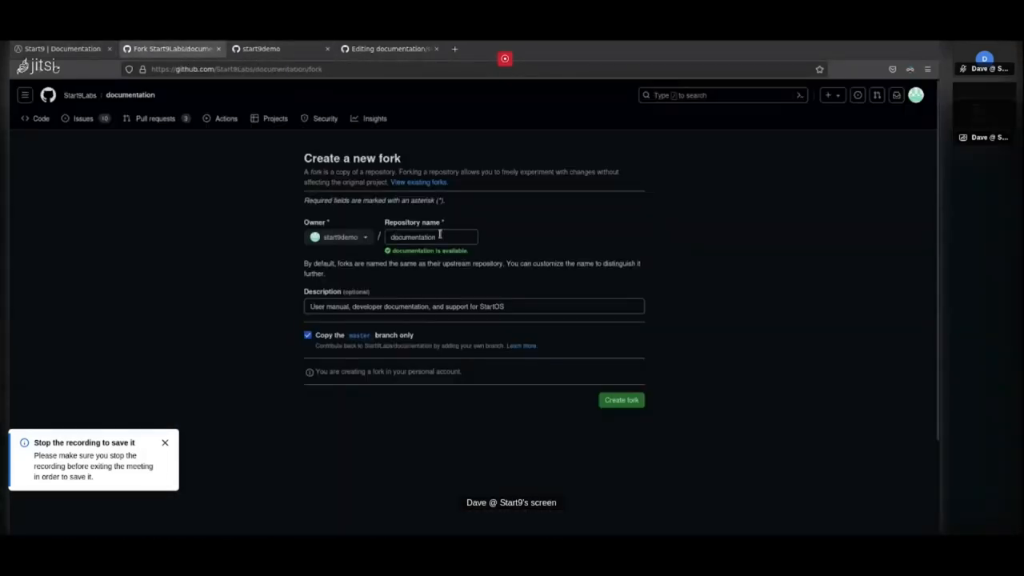
click(430, 237)
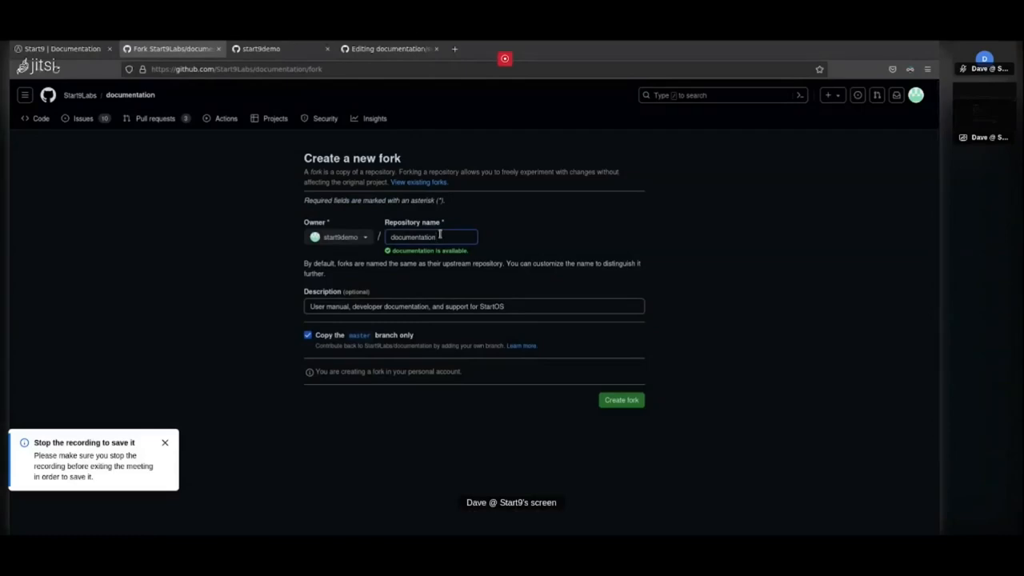
mouse_move(349, 287)
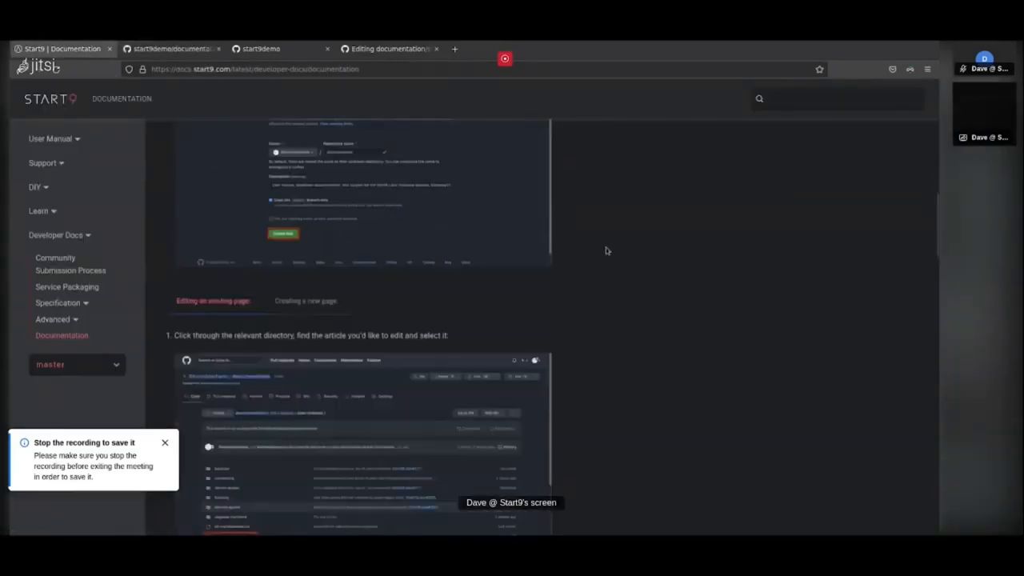
- Open the Dashboard Overview page from the Start9 Docs User Manual list in a new tab
scroll(down, 3)
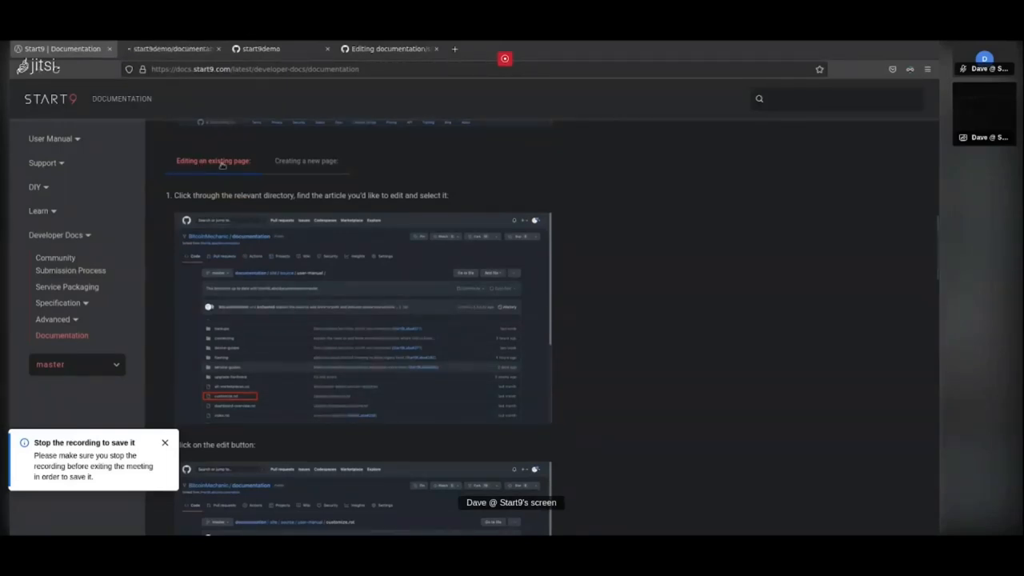
mouse_move(293, 173)
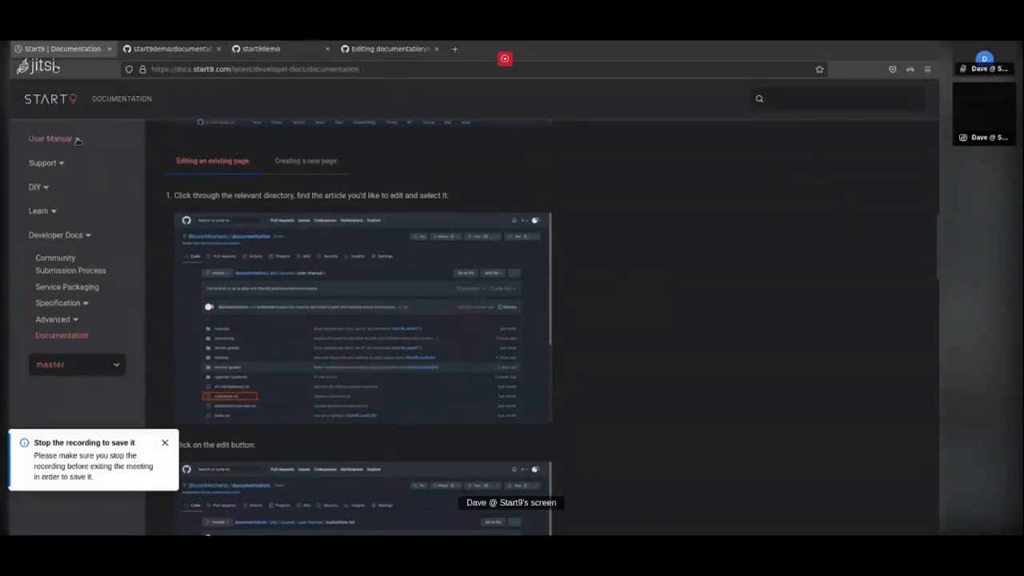
click(50, 137)
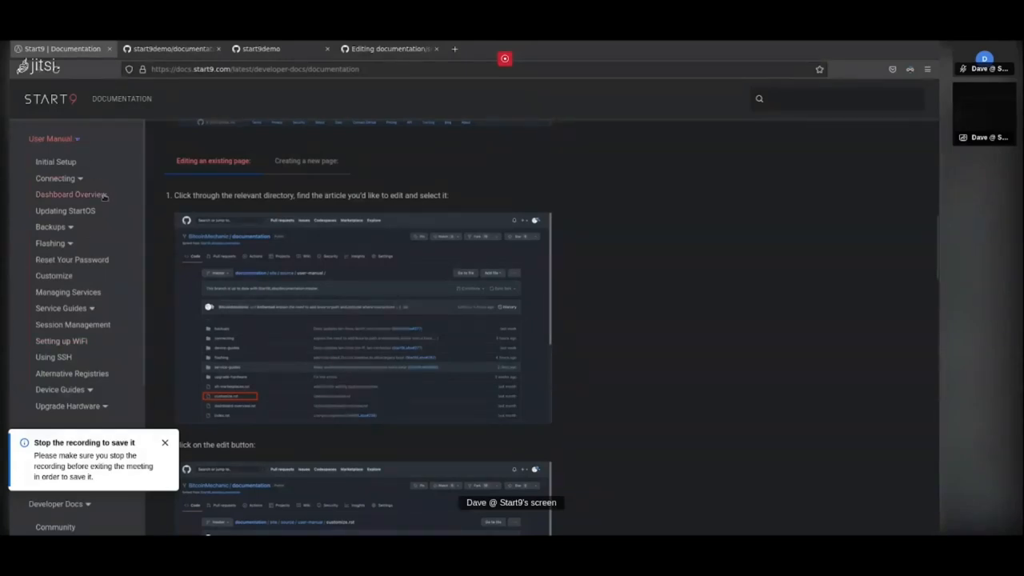
right_click(70, 196)
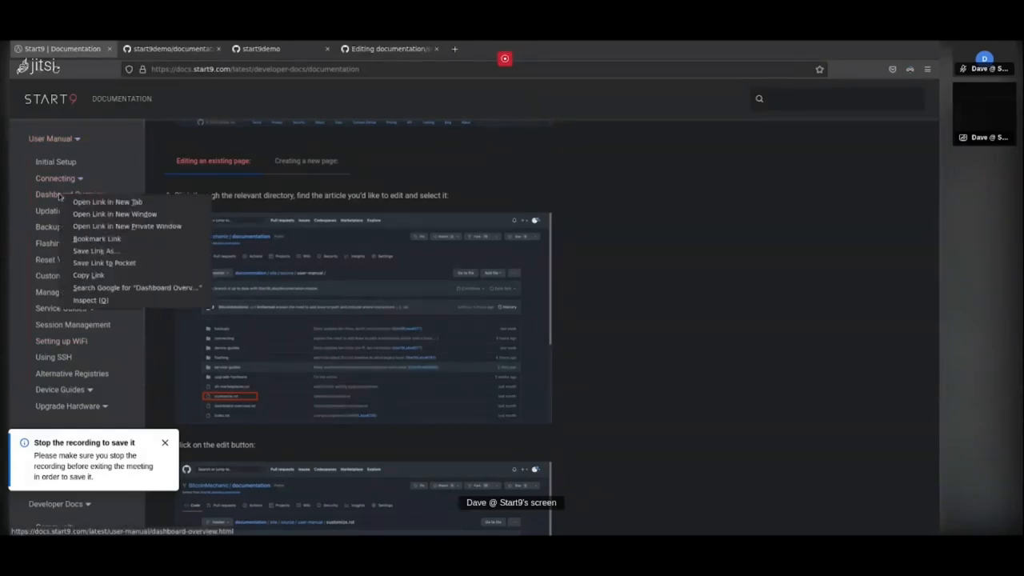
click(105, 202)
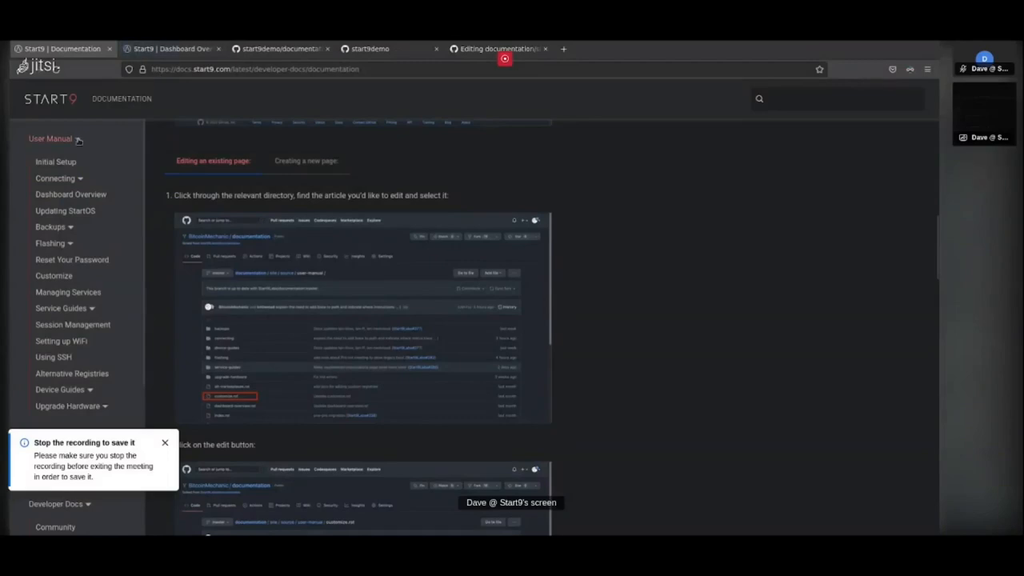
click(70, 195)
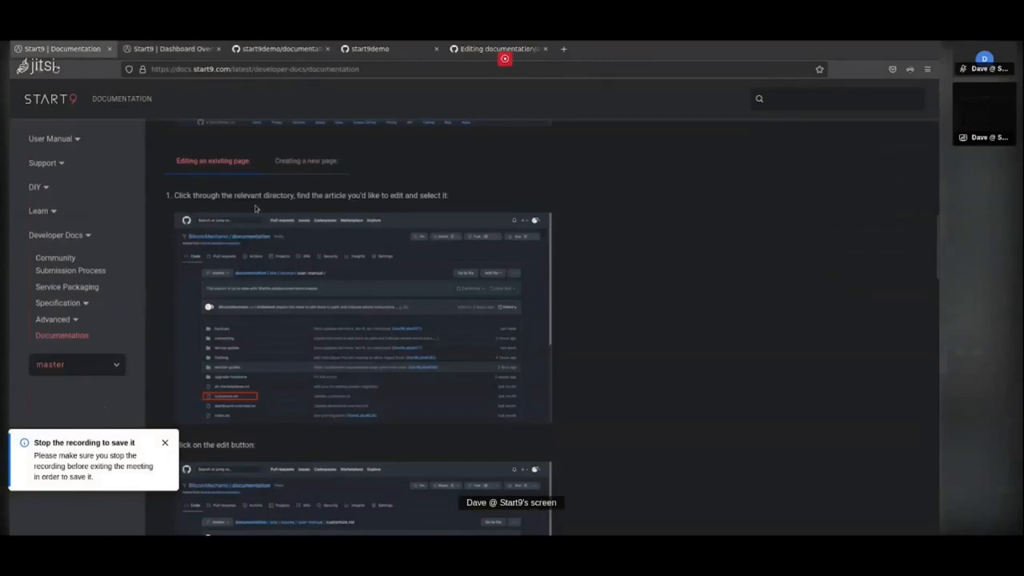
mouse_move(268, 195)
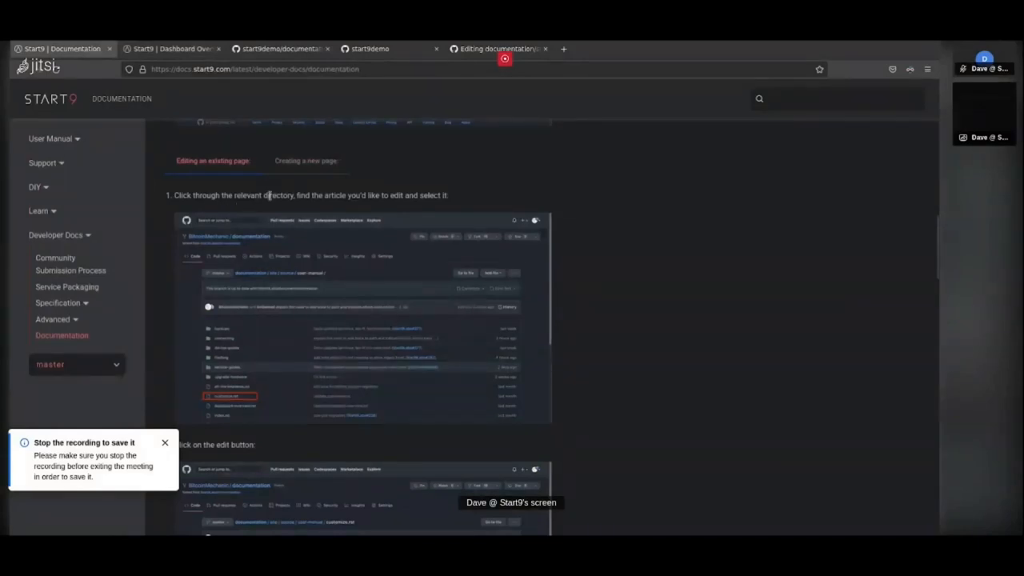
mouse_move(243, 376)
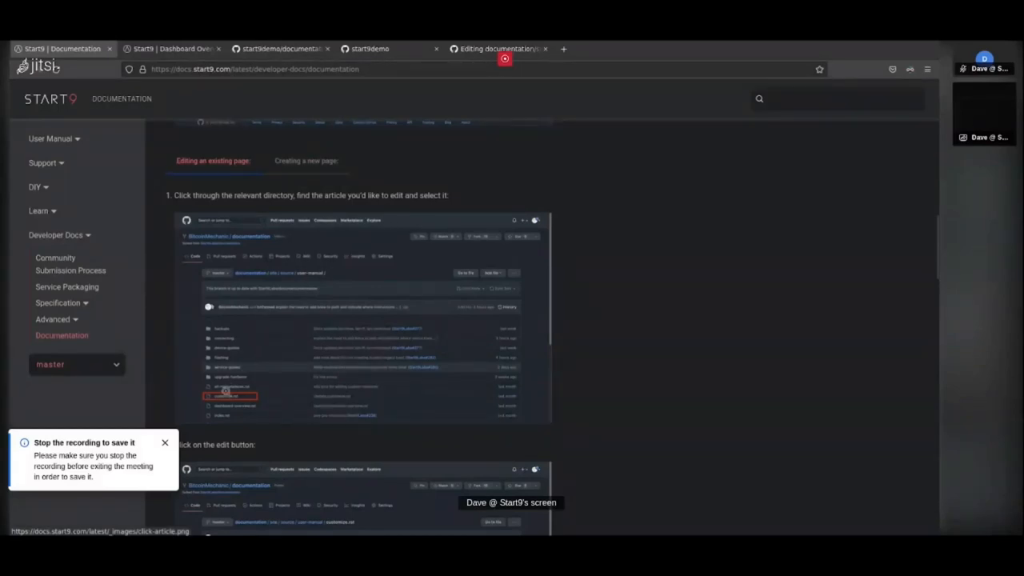
mouse_move(228, 395)
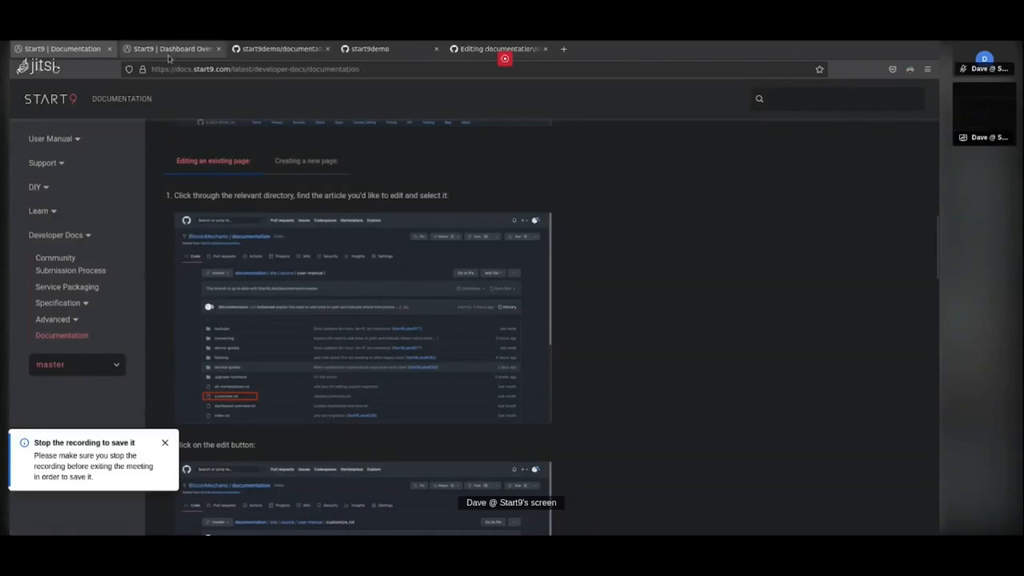
- View the live Dashboard Overview page, then switch to the startdemo/documentation fork on GitHub
click(170, 48)
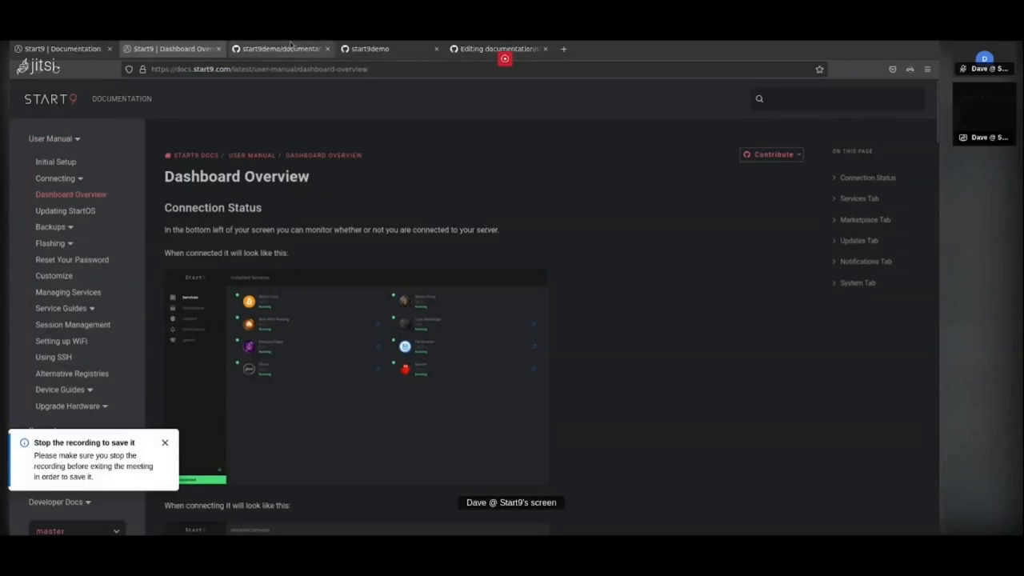
click(279, 48)
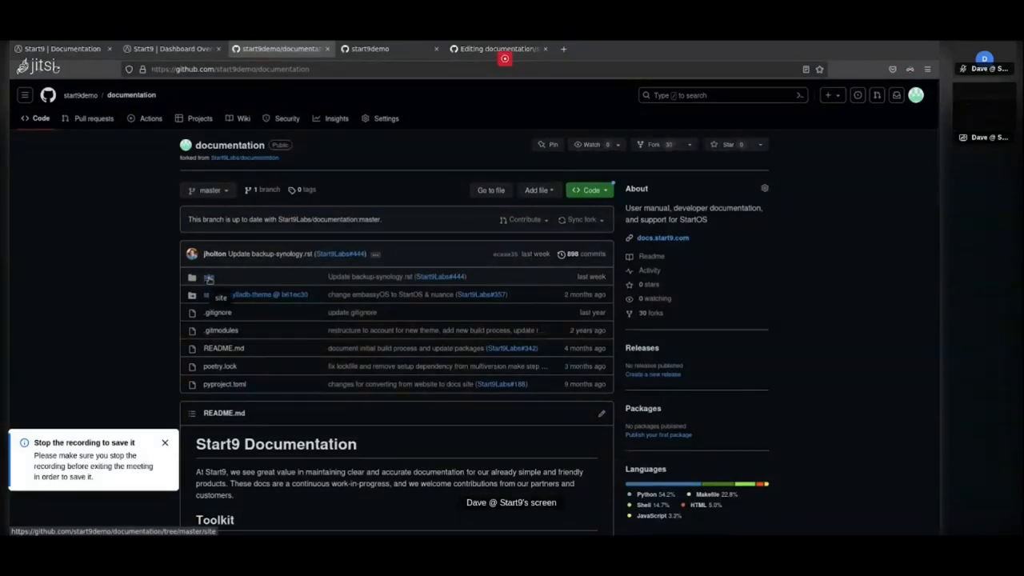
- Navigate site > source > user-manual in the fork and open dashboard-overview.rst
click(207, 275)
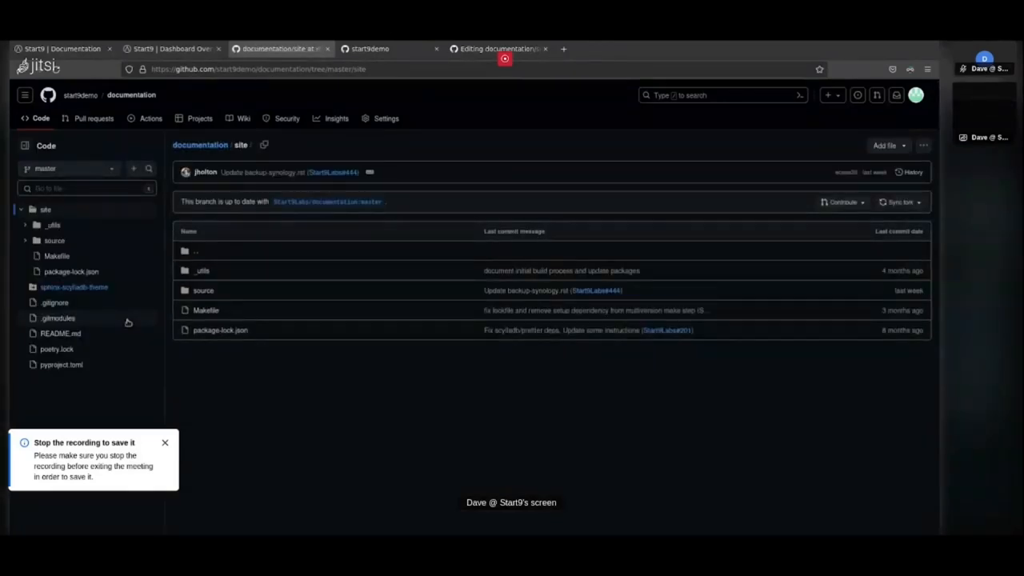
mouse_move(201, 291)
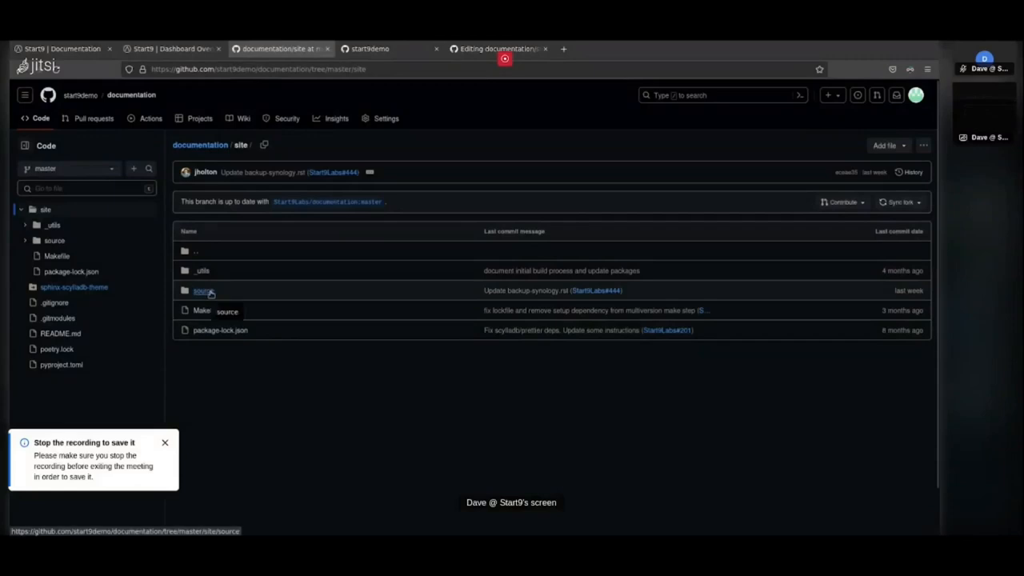
click(201, 291)
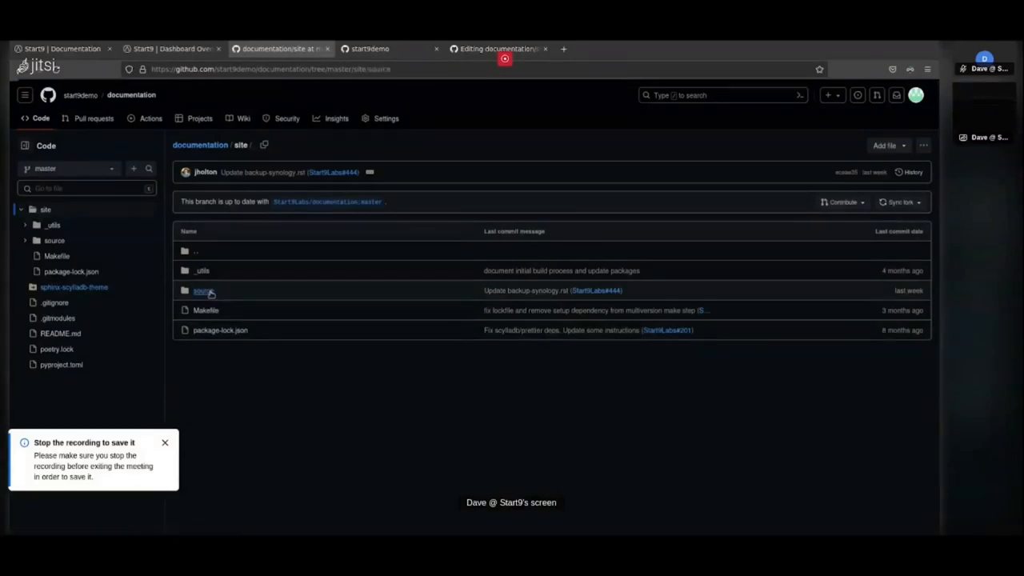
click(202, 291)
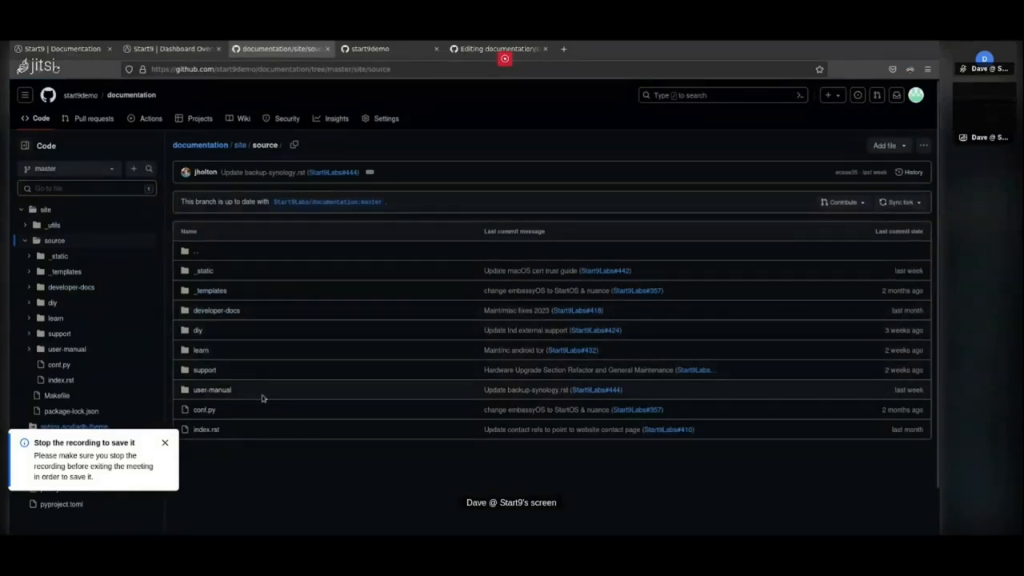
mouse_move(211, 390)
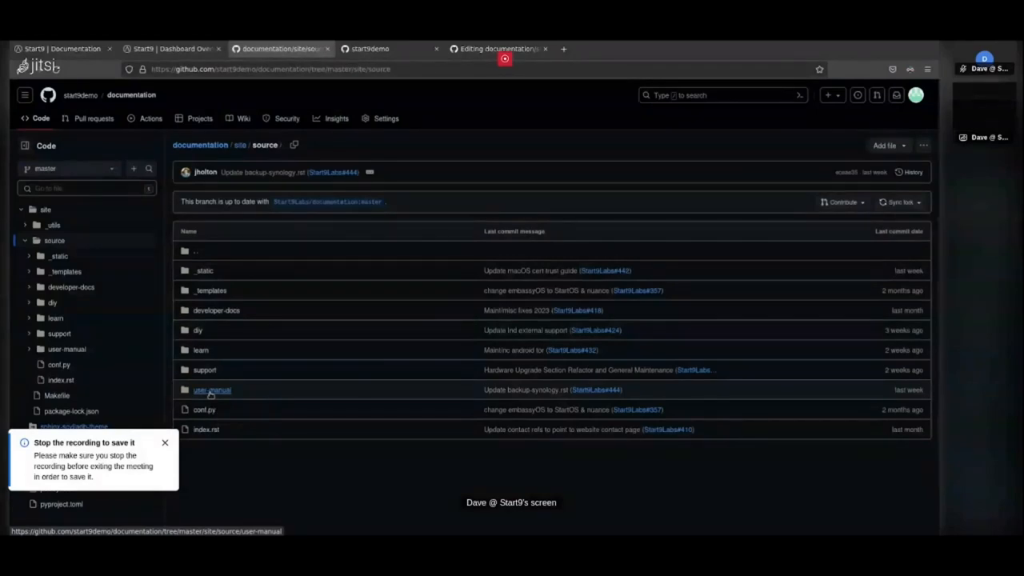
click(211, 390)
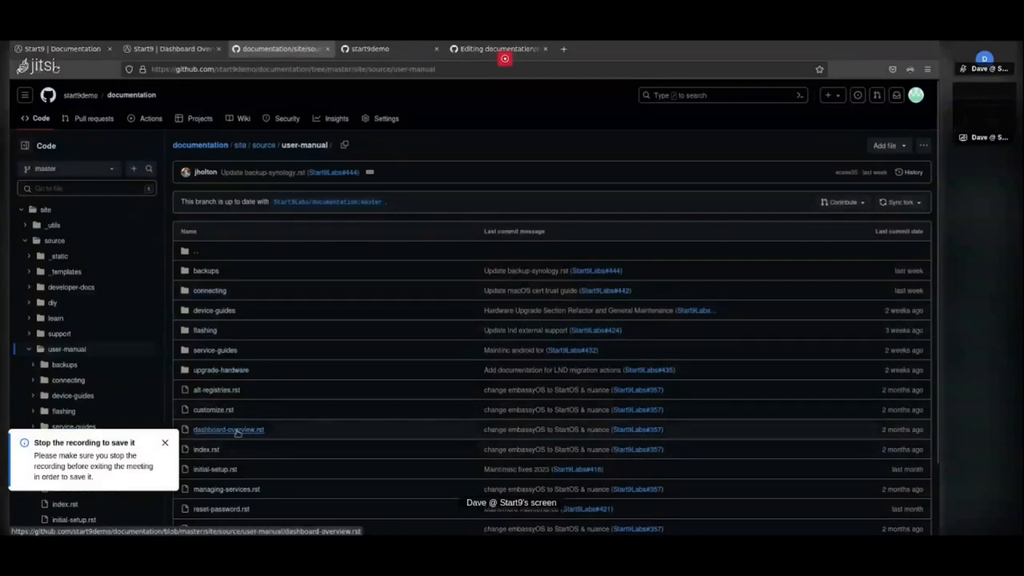
click(227, 429)
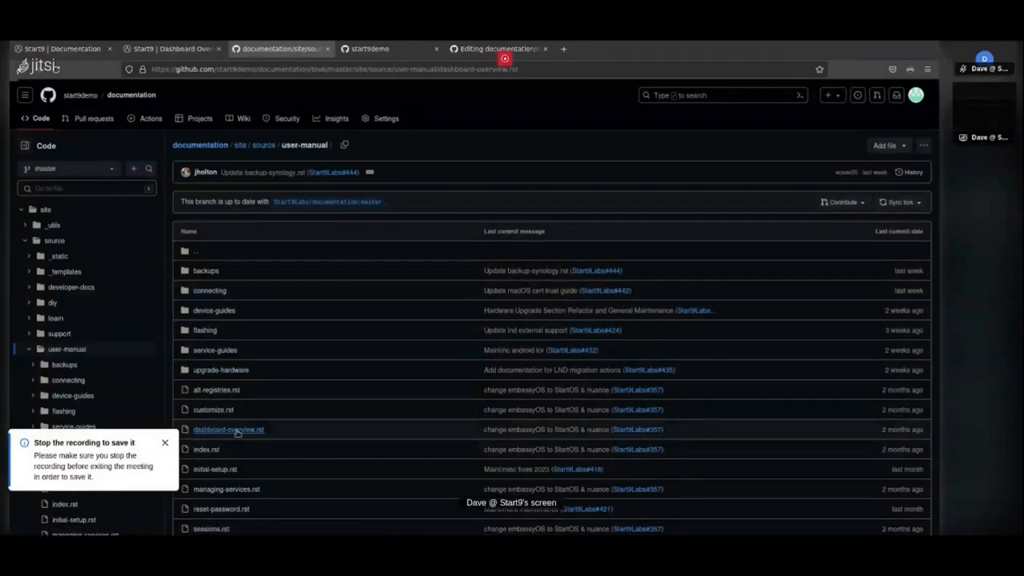
click(228, 428)
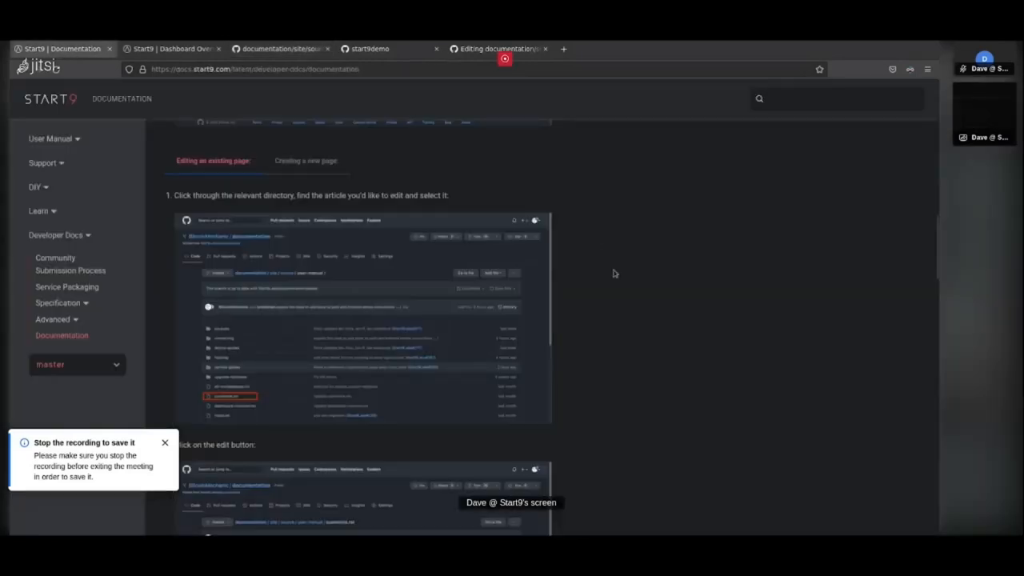
- Read the guide's 'Click on the edit button' step, glance at the live page, and return to dashboard-overview.rst
scroll(down, 3)
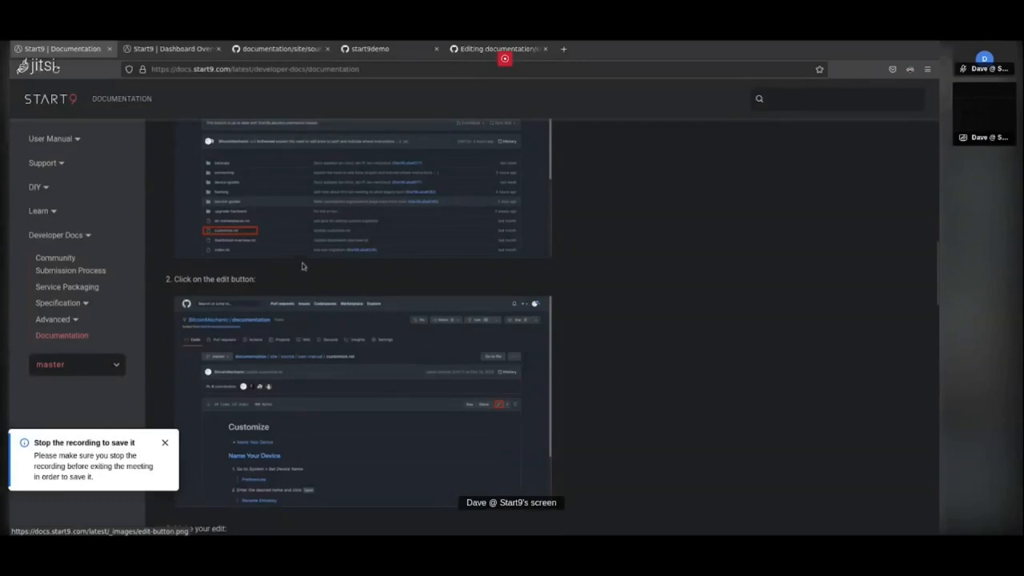
click(173, 48)
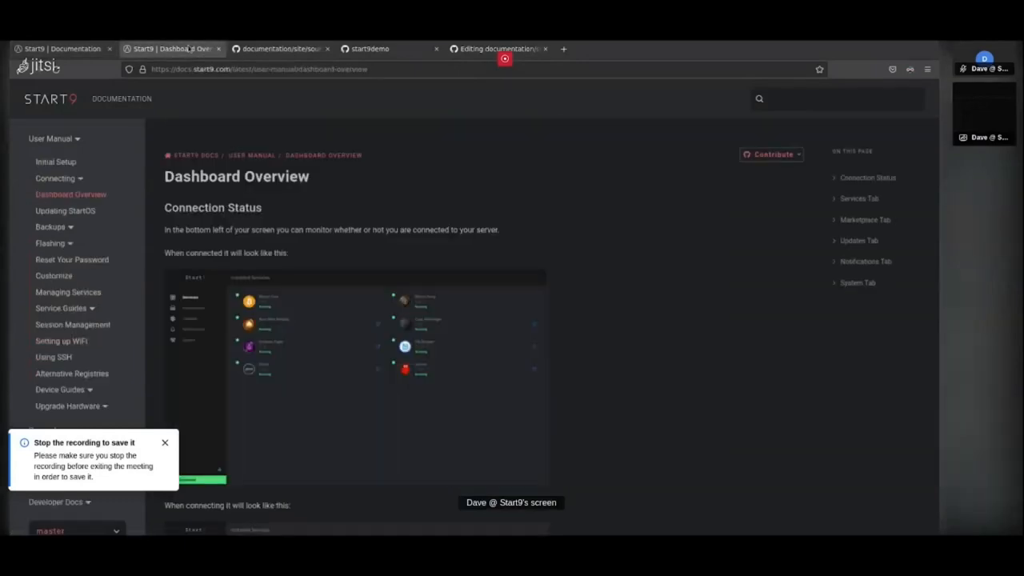
click(280, 48)
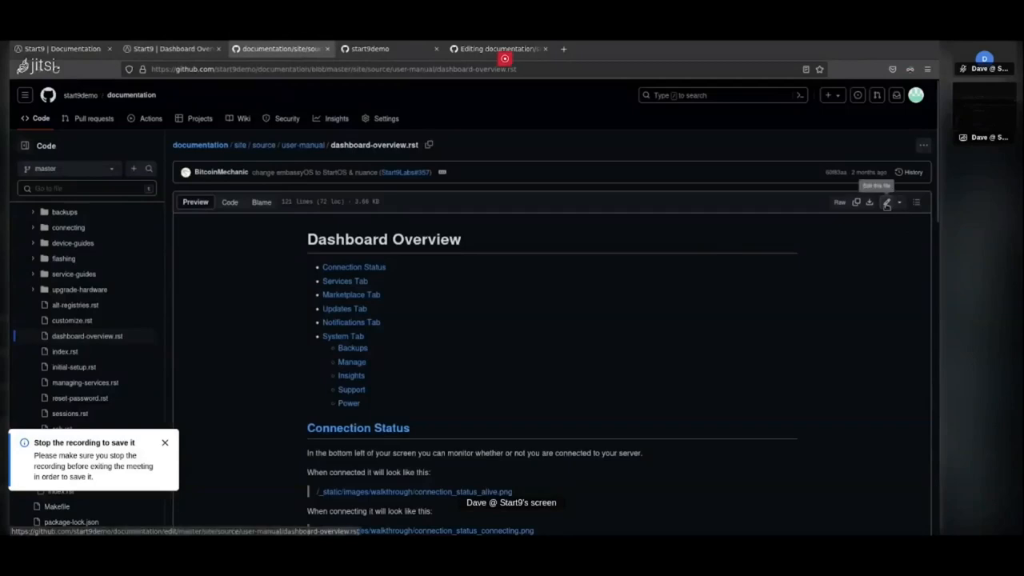
- Edit dashboard-overview.rst to add 'This is a walkthrough of the StartOS dashboard.' under the heading, then return to the guide
click(886, 202)
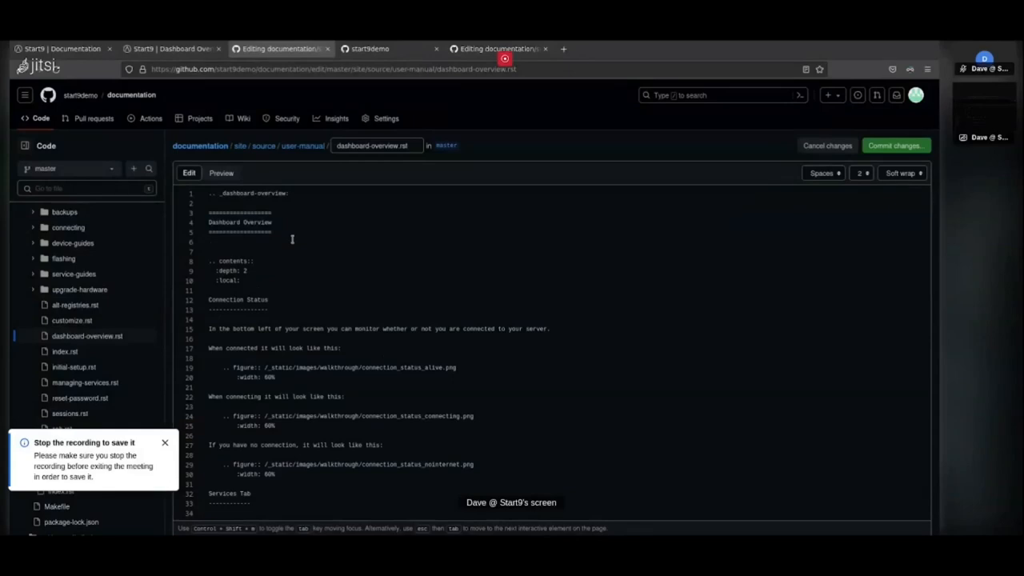
text(This is a)
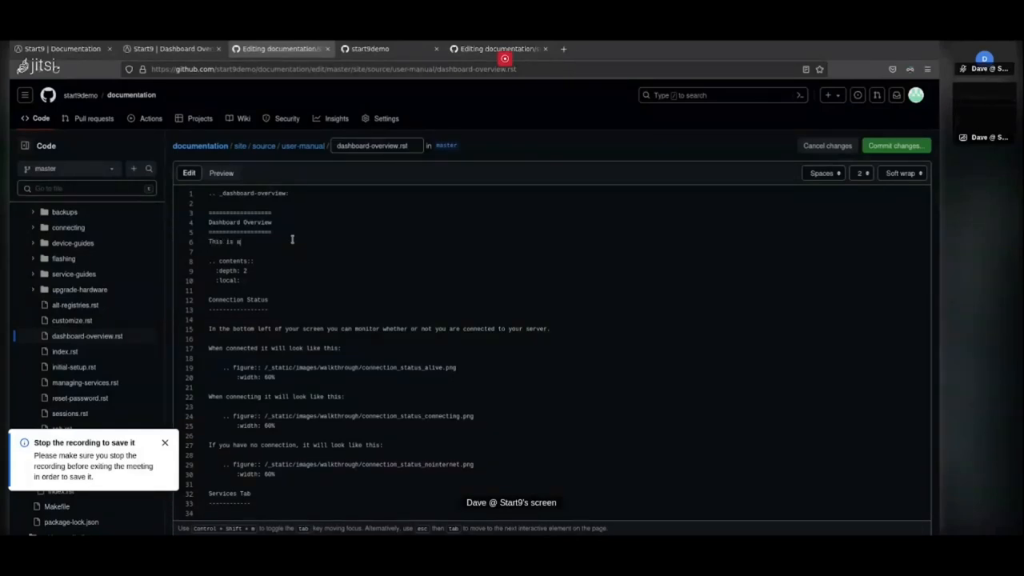
text(walkthrough of the StartOS d)
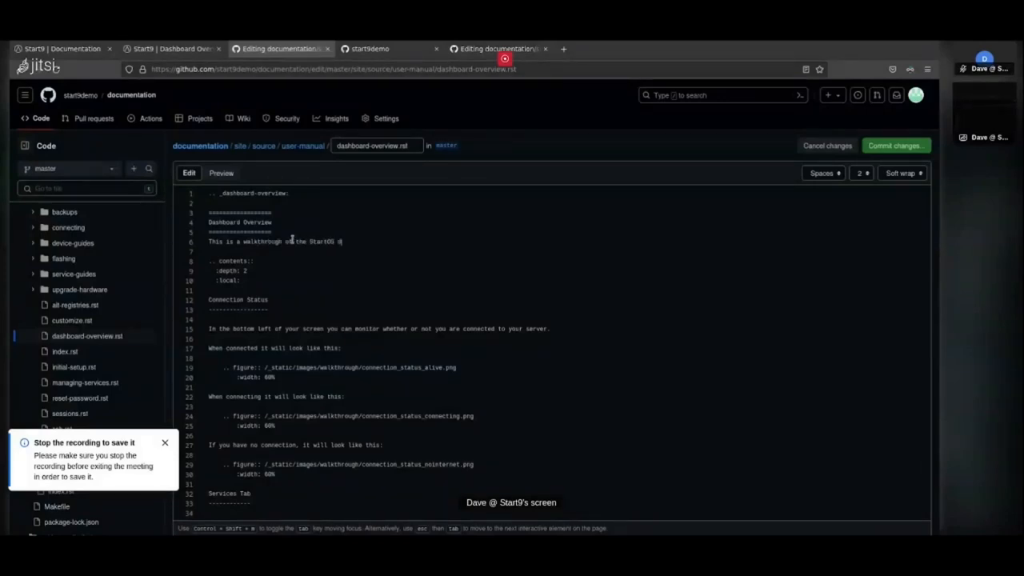
text(ashboard.)
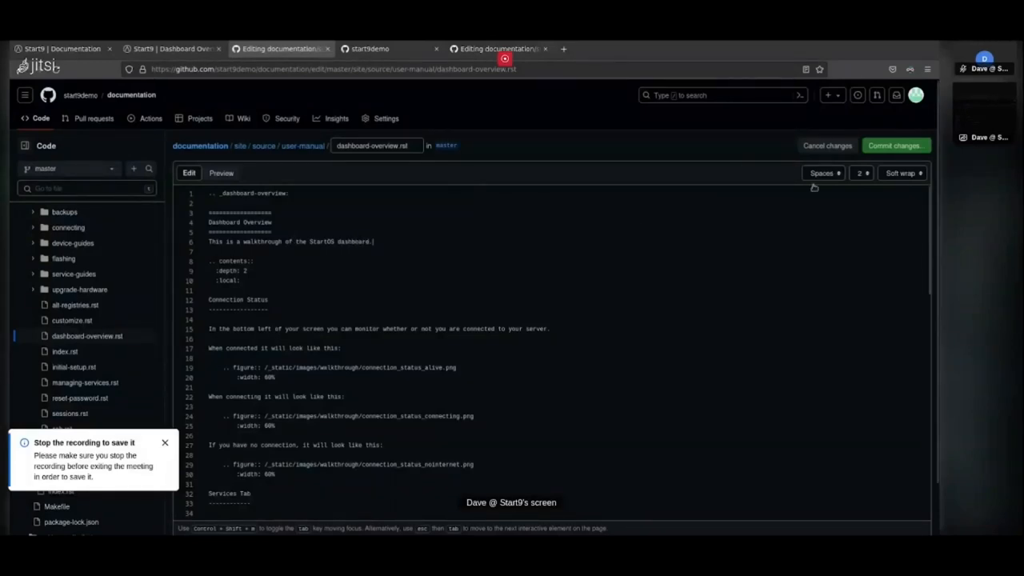
click(61, 48)
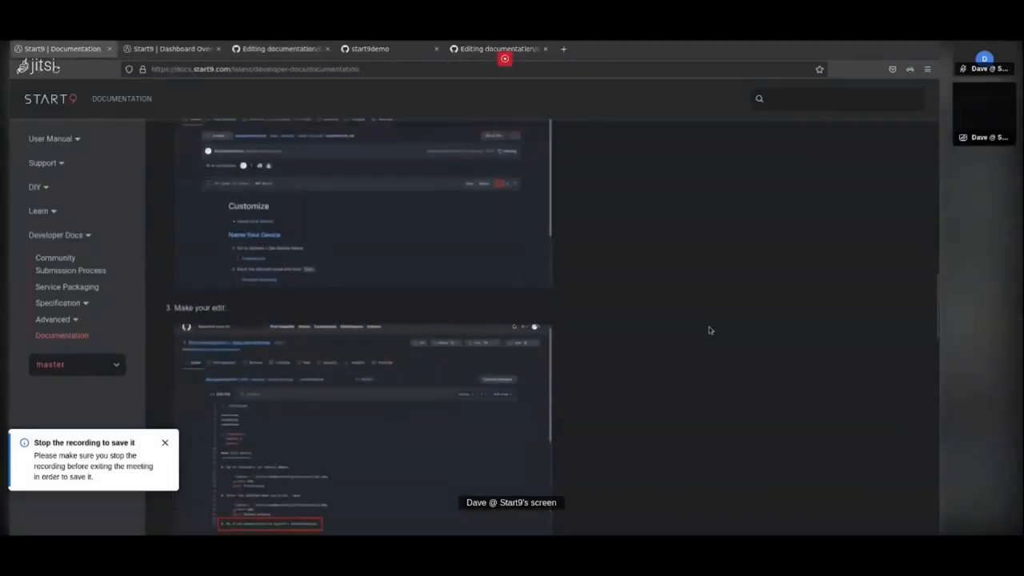
- Open the Commit changes dialog for dashboard-overview.rst and read the guide's step 4 on describing and proposing changes
scroll(down, 3)
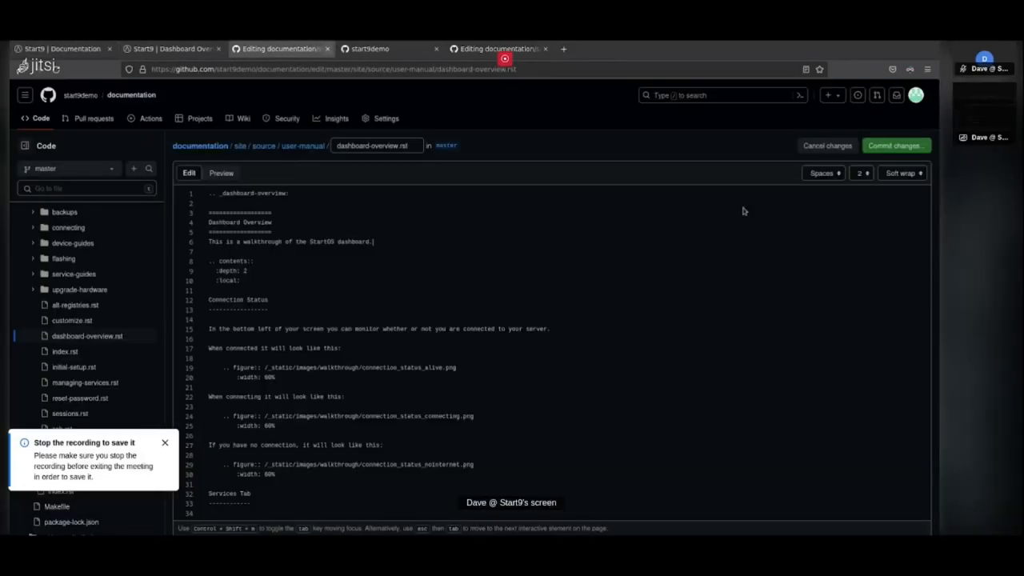
scroll(down, 3)
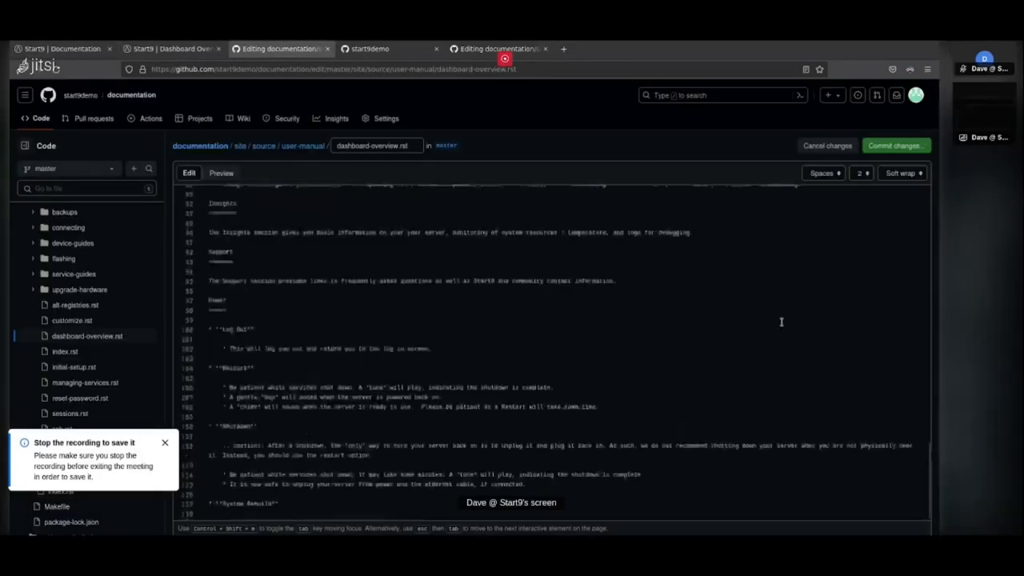
scroll(down, 3)
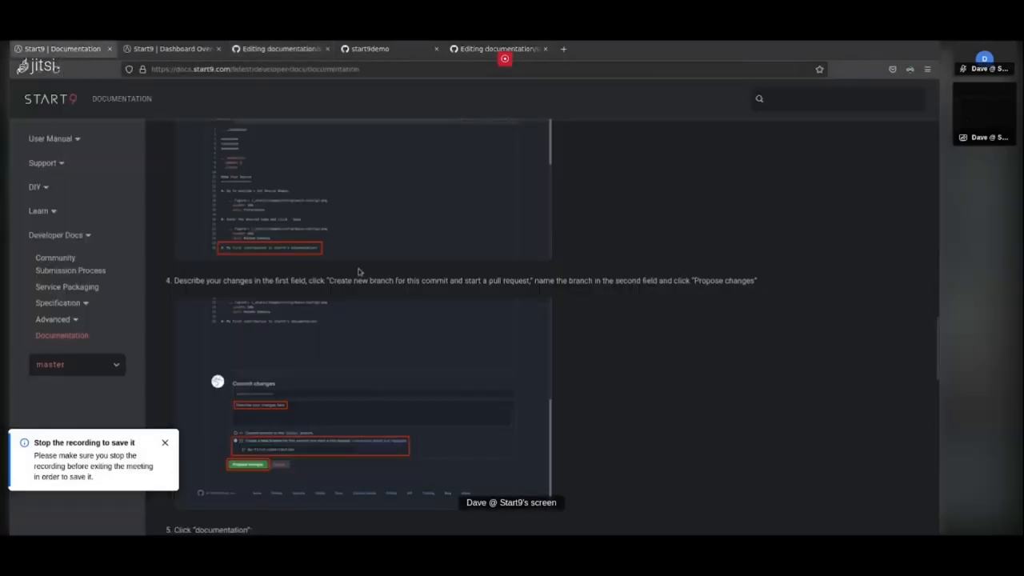
mouse_move(249, 385)
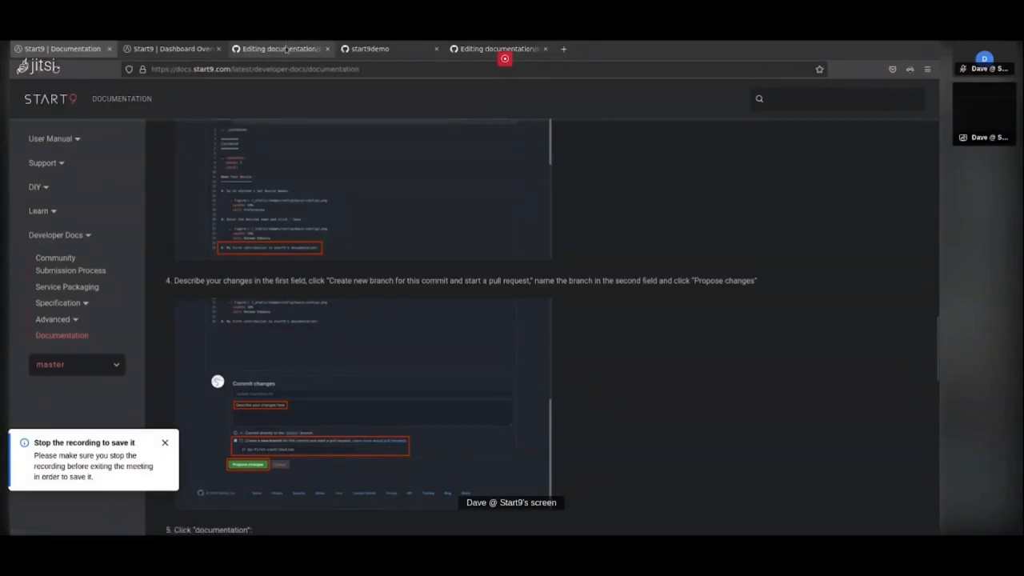
click(280, 48)
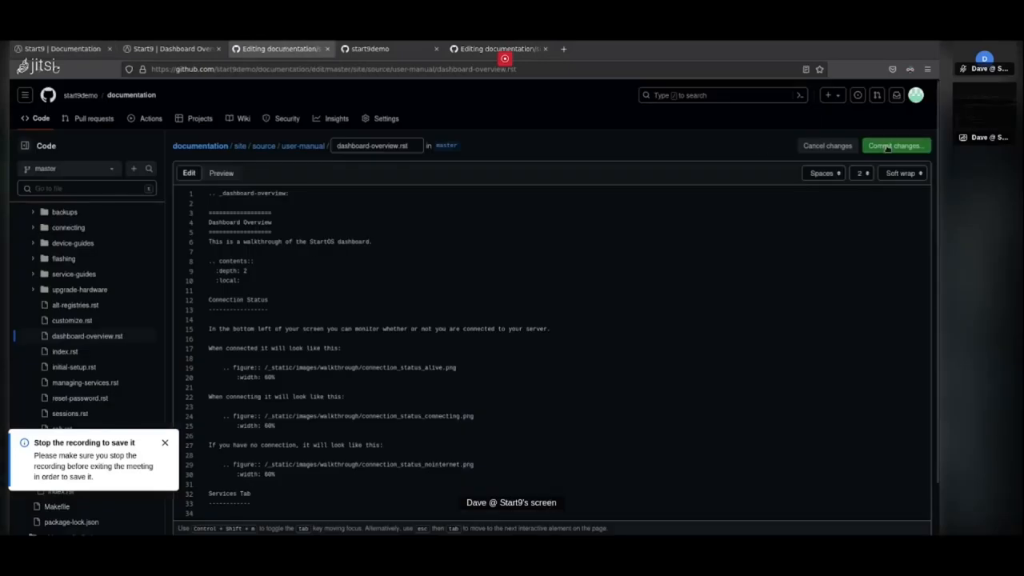
click(896, 143)
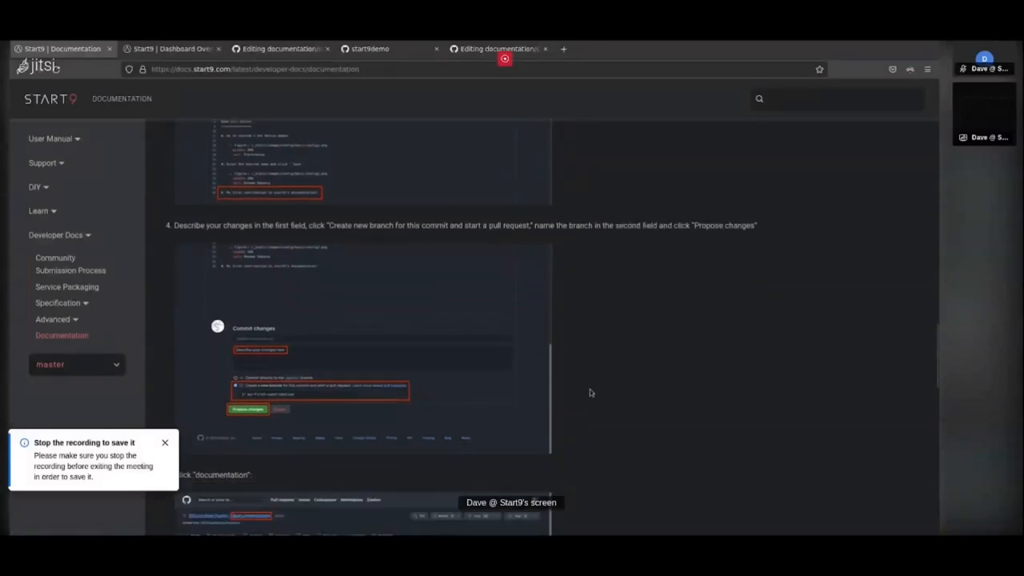
scroll(down, 3)
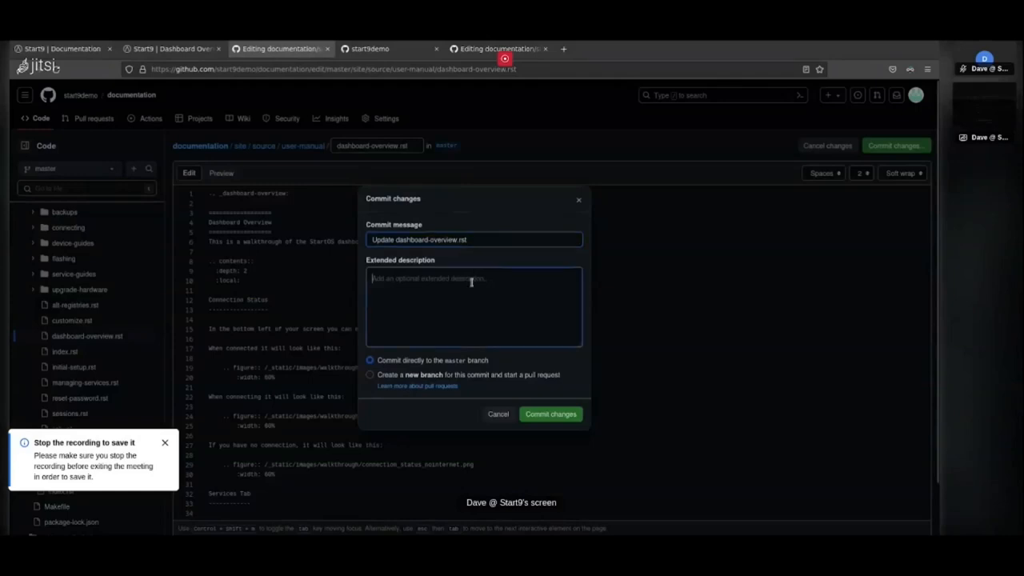
- Describe the commit as 'Wrote a description for the dashboard overview'
text(Wrote)
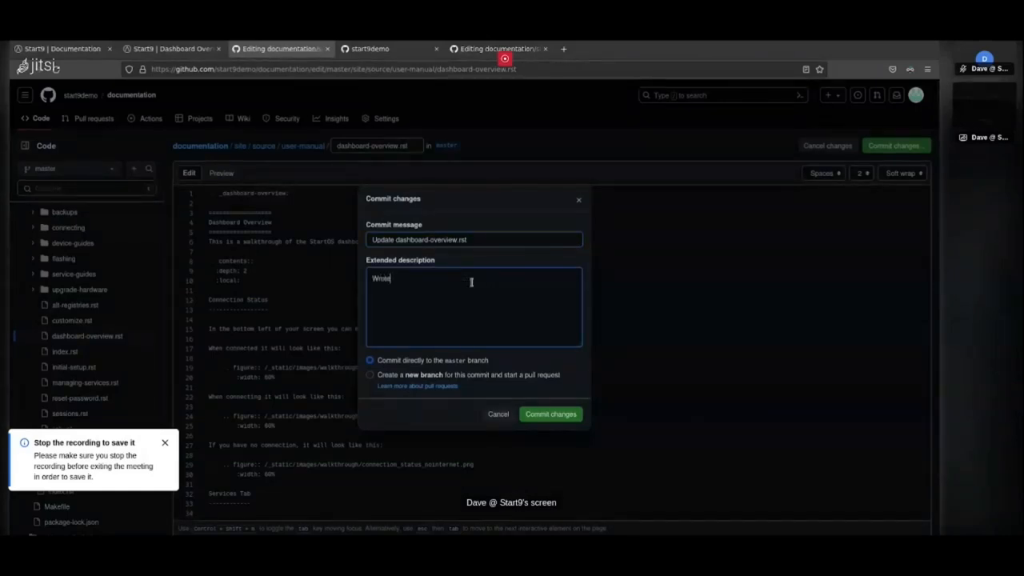
text(a description for the)
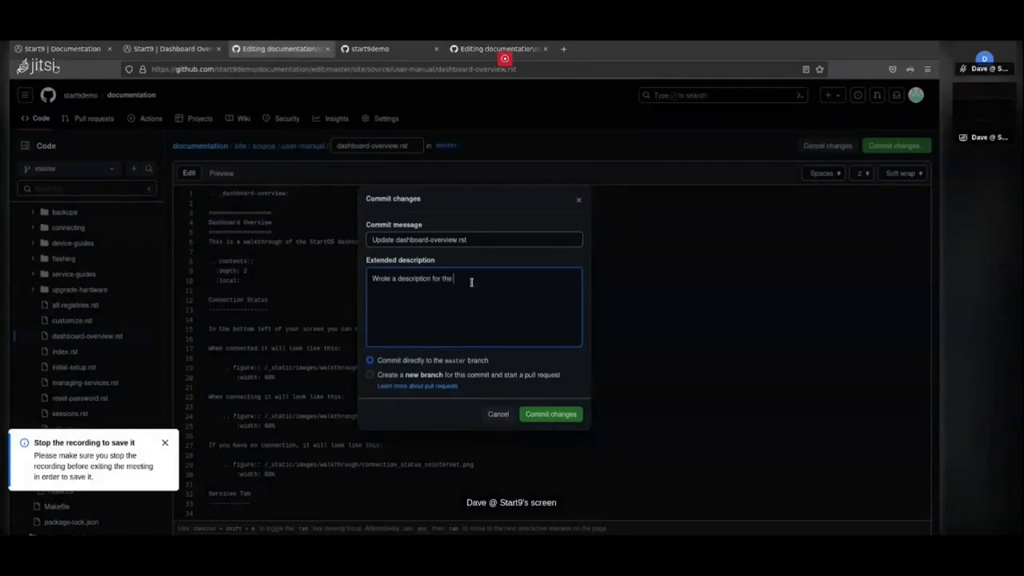
text(dashboard overview)
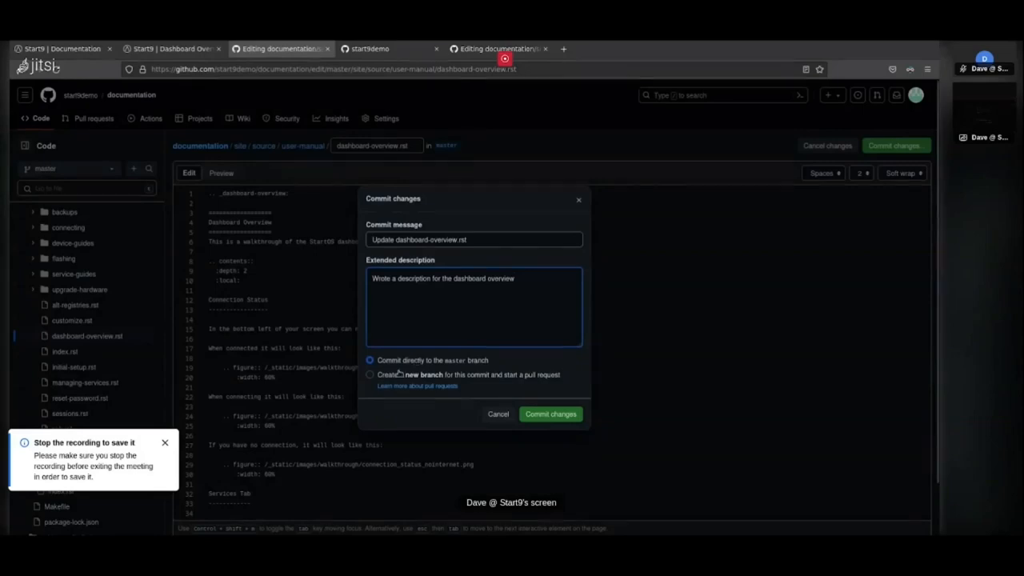
- Send the commit to a new branch named dashboard-overview-description
click(369, 374)
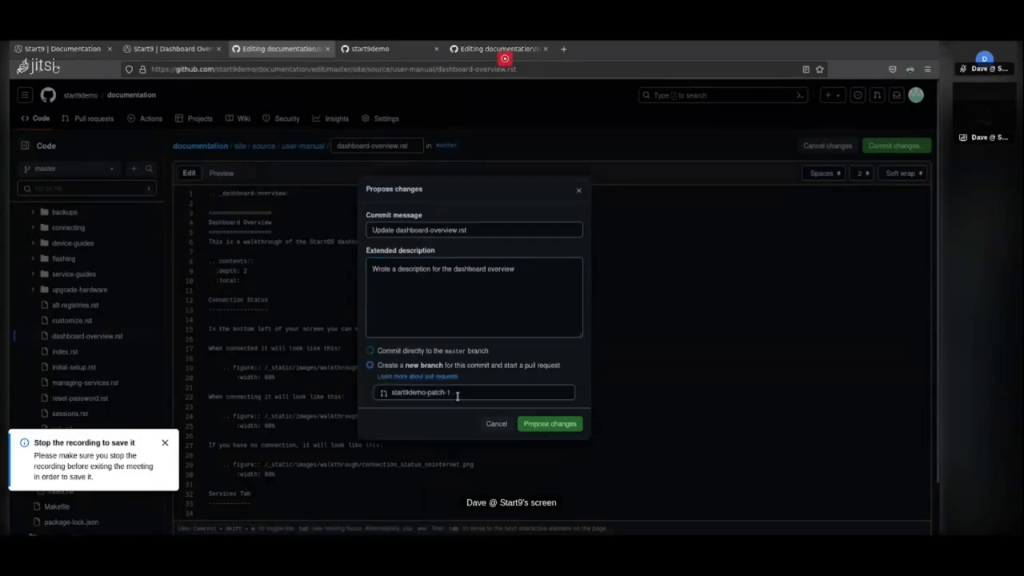
click(474, 392)
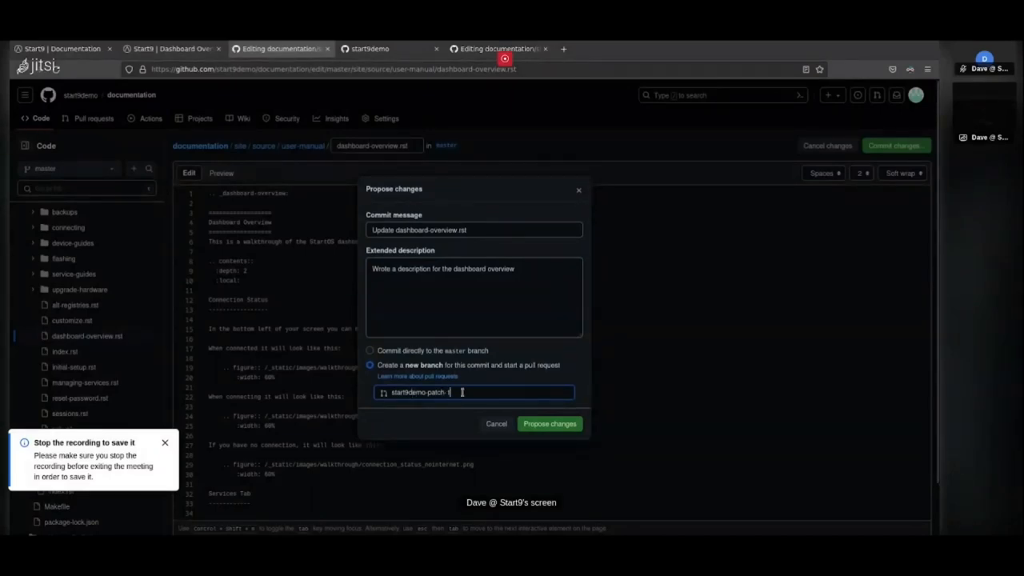
key(Backspace)
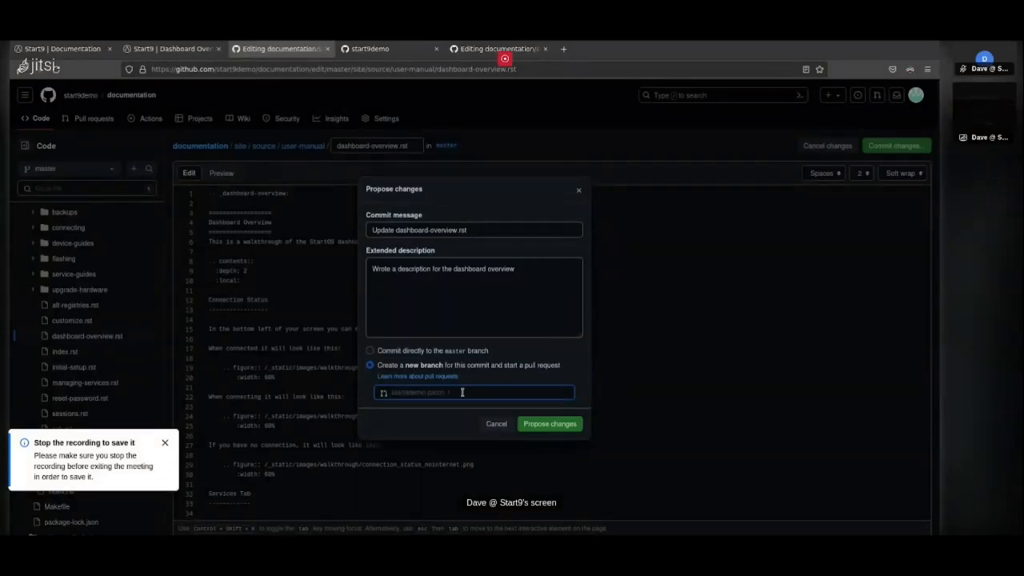
text(dashboard-)
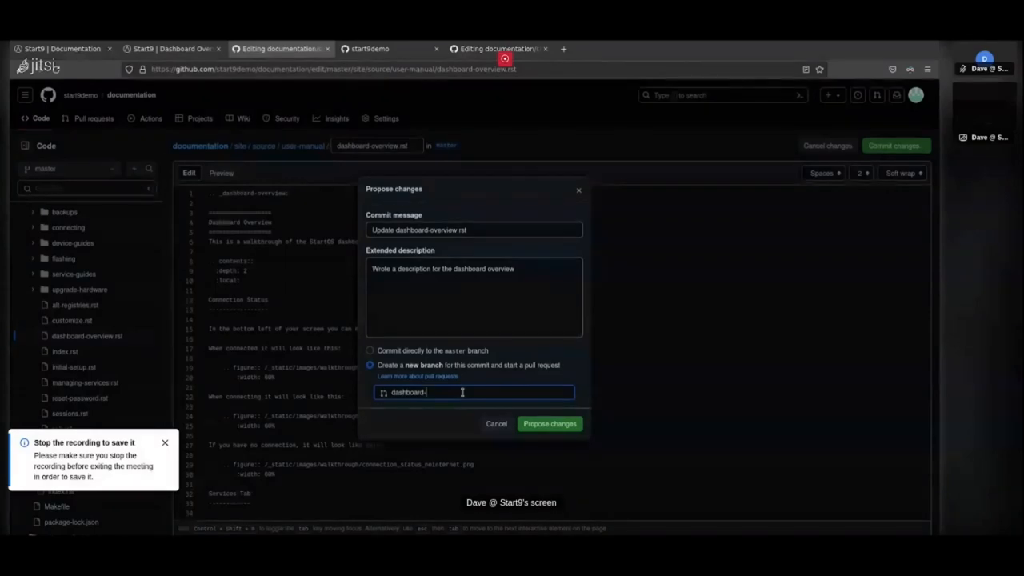
text(overview-d)
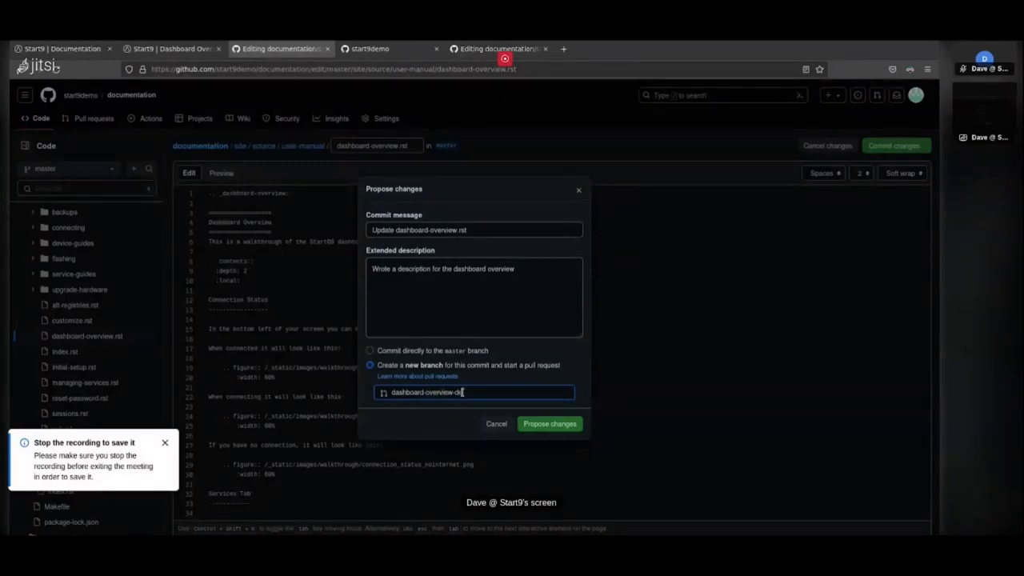
text(escription)
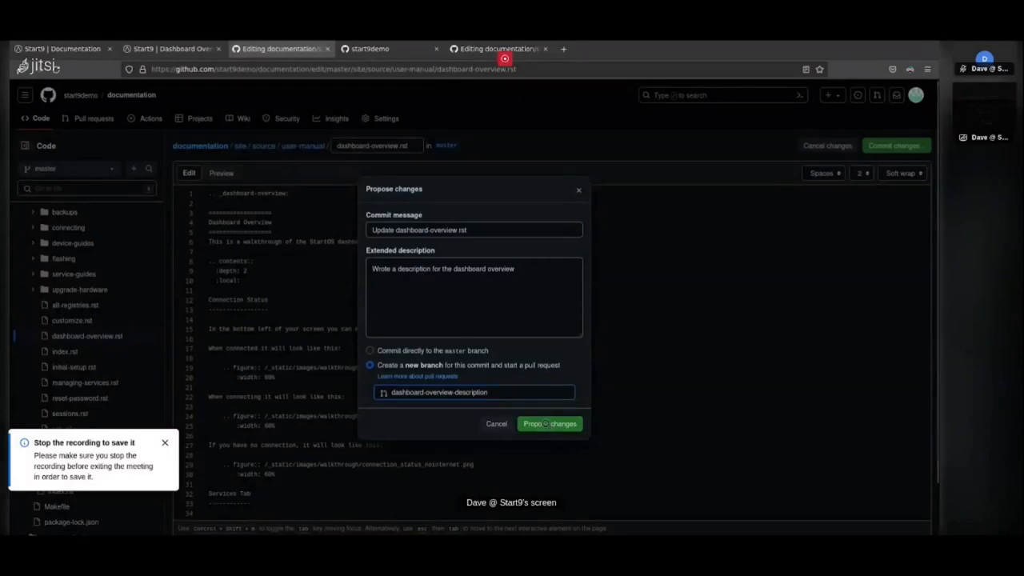
- Propose the change and view its comparison against master showing one commit with a single added line
click(550, 422)
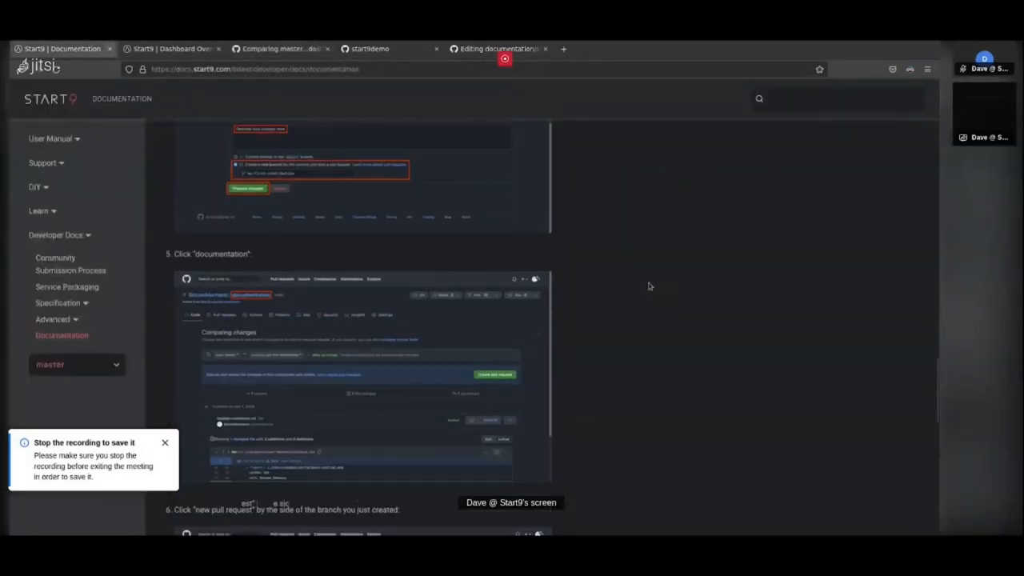
scroll(down, 3)
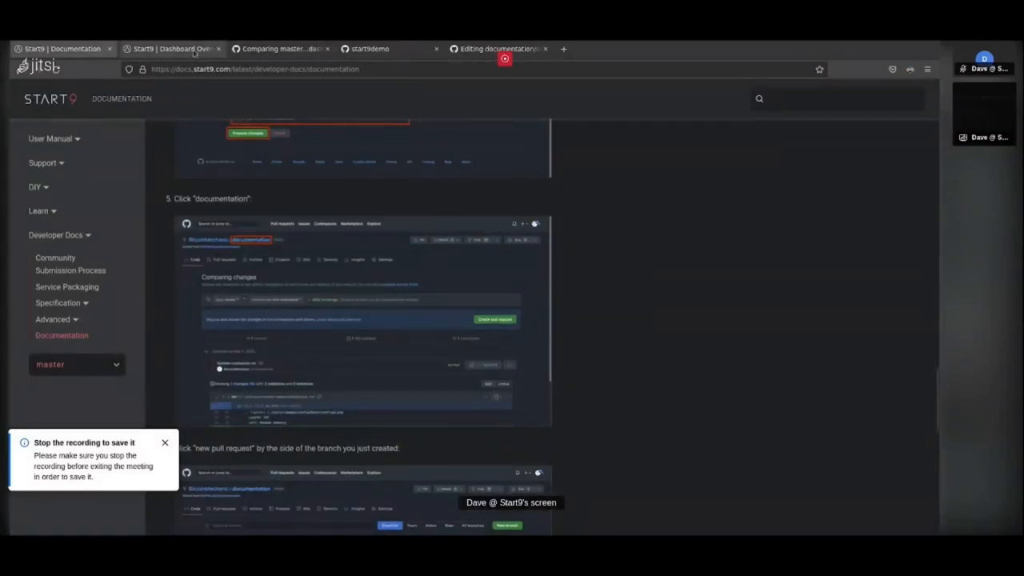
click(169, 48)
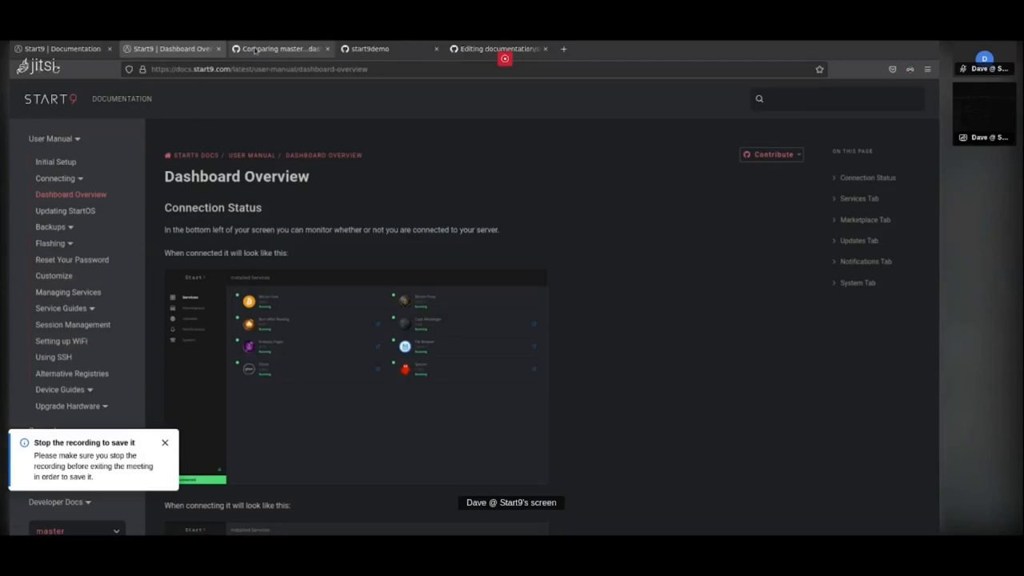
click(278, 48)
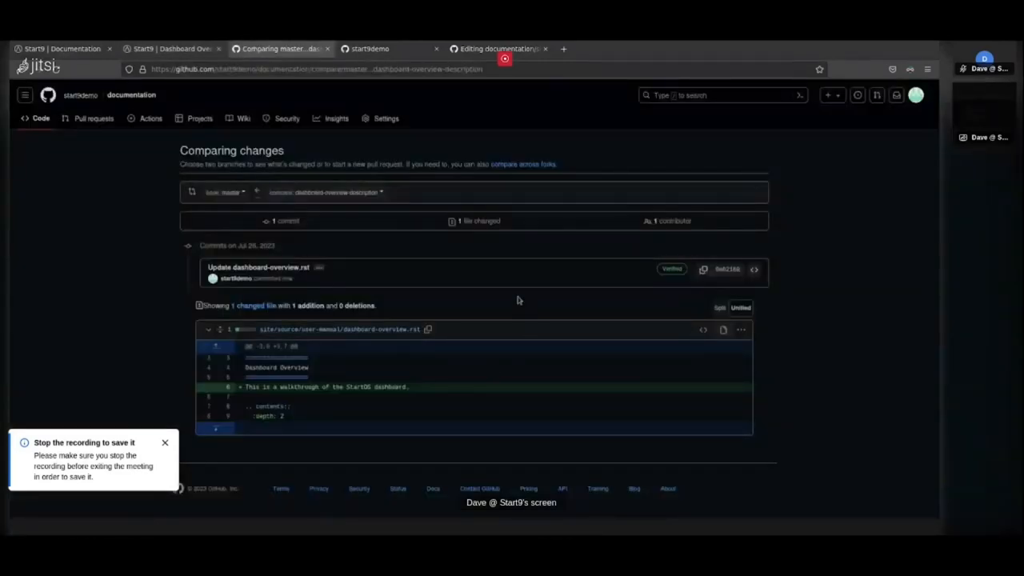
mouse_move(160, 307)
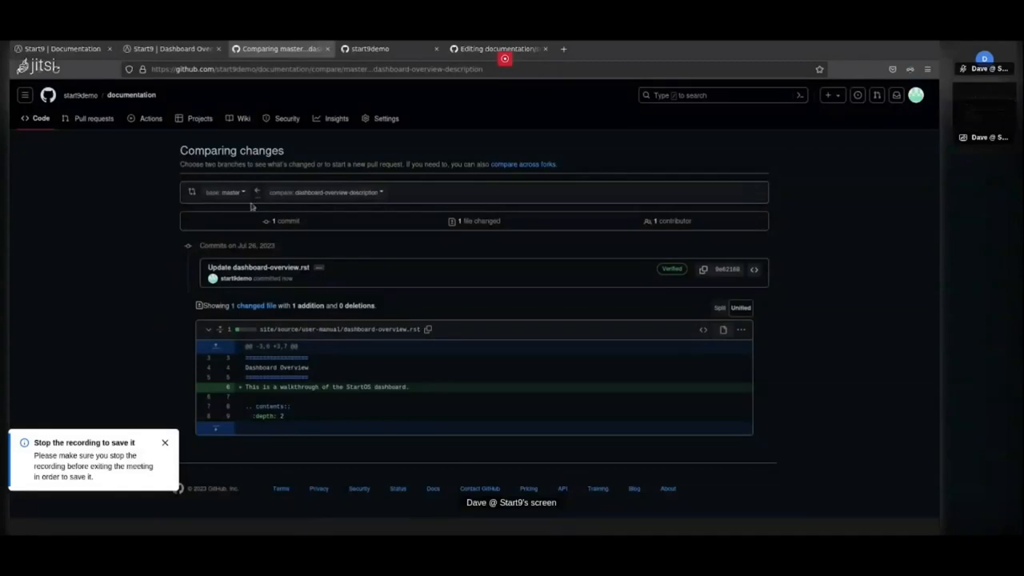
- Switch to the Start9 Documentation tab to read steps 5 and 6 of the contribution guide
click(227, 192)
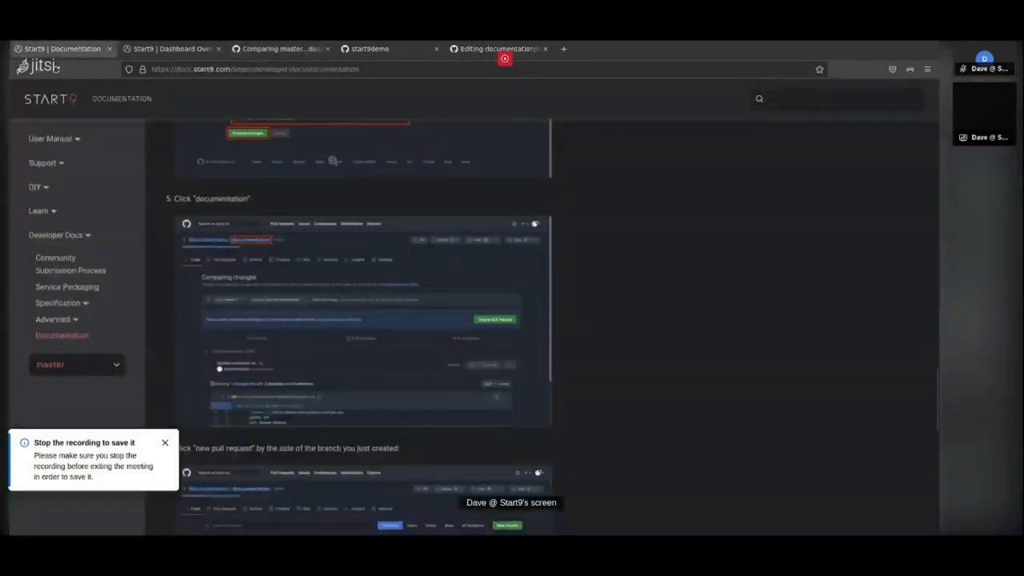
mouse_move(588, 277)
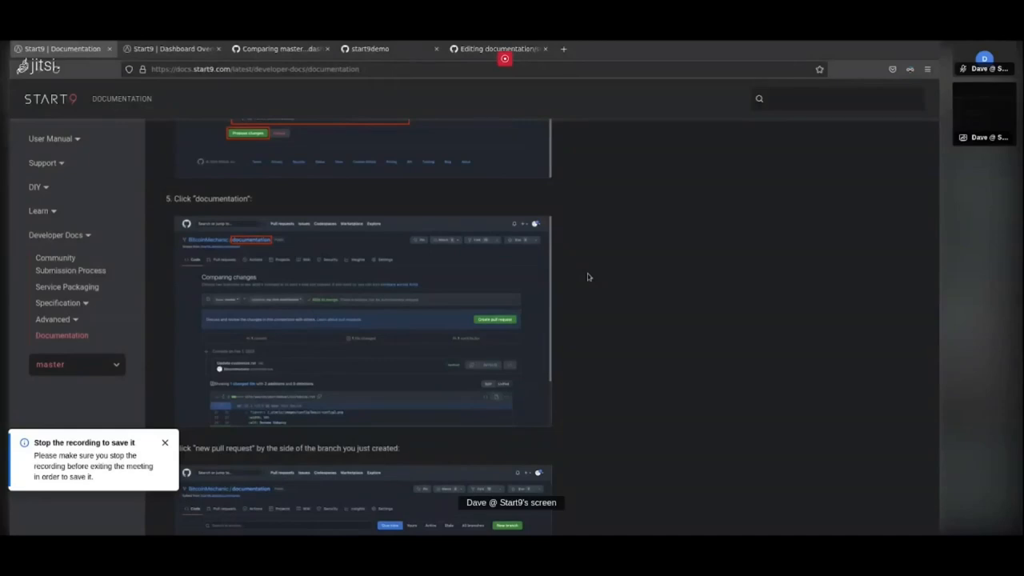
mouse_move(575, 305)
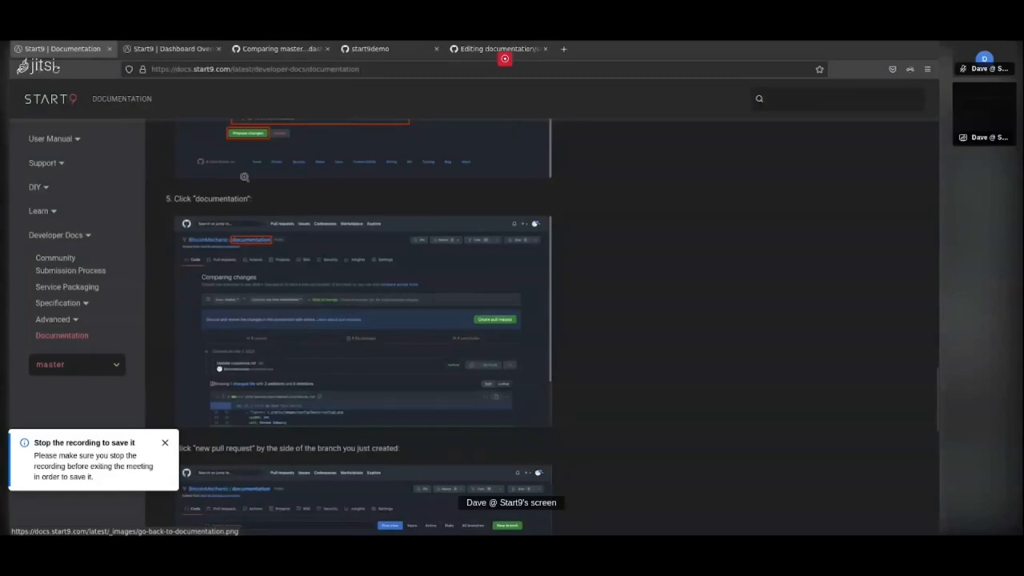
- Switch back to the GitHub Comparing changes tab for the dashboard-overview-description branch
click(279, 48)
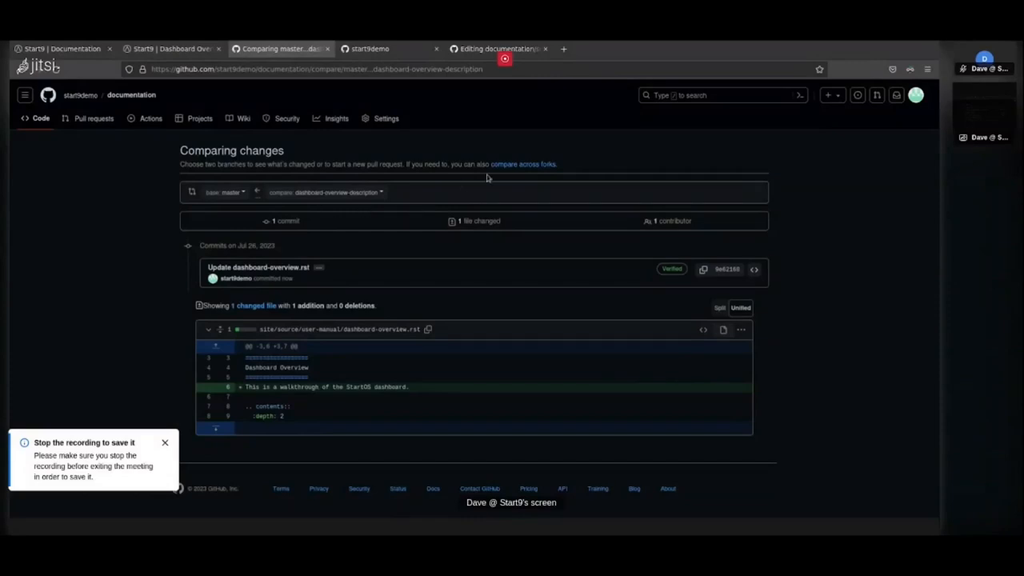
mouse_move(486, 176)
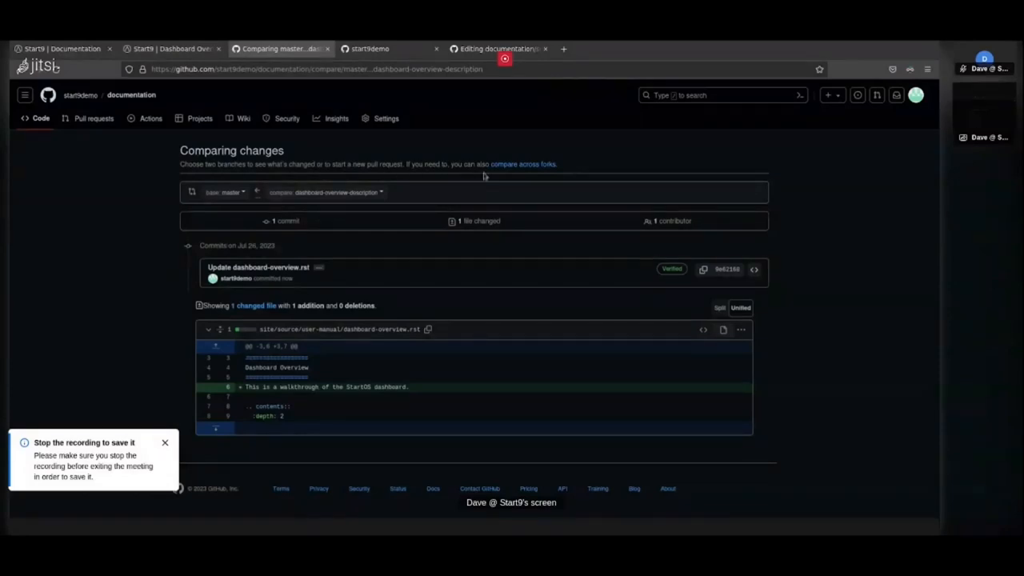
mouse_move(523, 163)
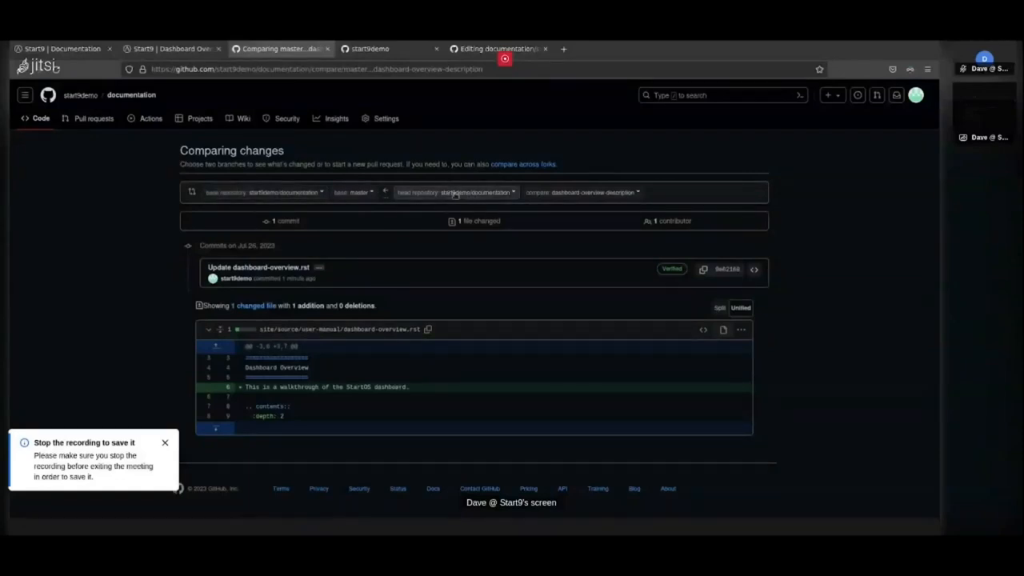
mouse_move(467, 202)
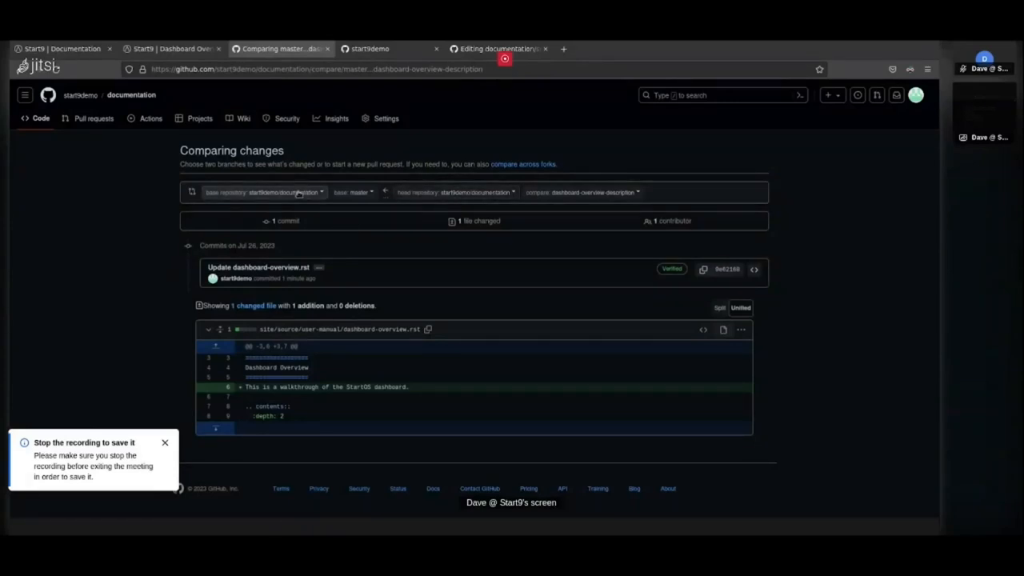
- Set the comparison's base repository to Start9Labs/documentation master so the branch reports 'Able to merge'
click(264, 192)
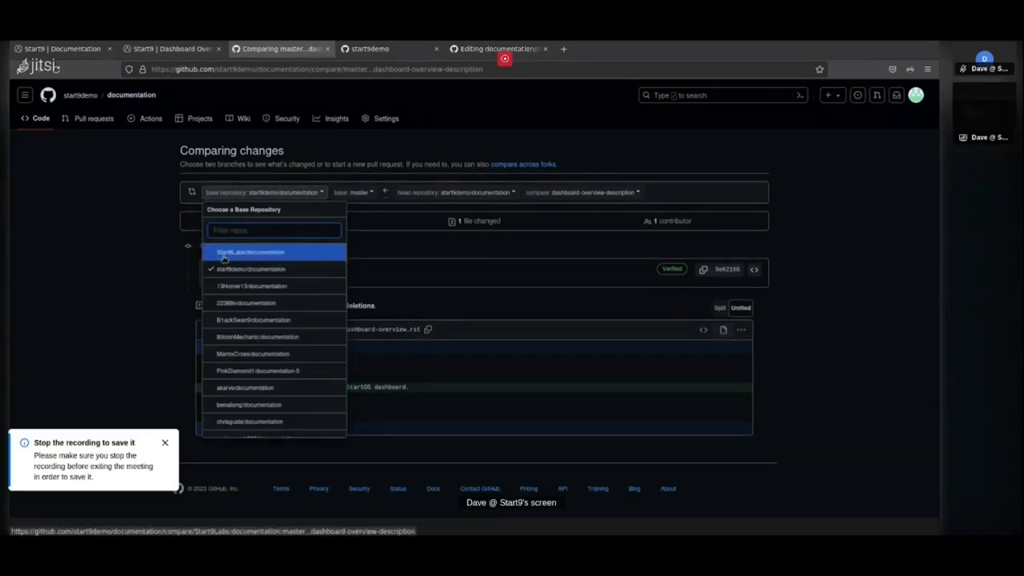
click(250, 252)
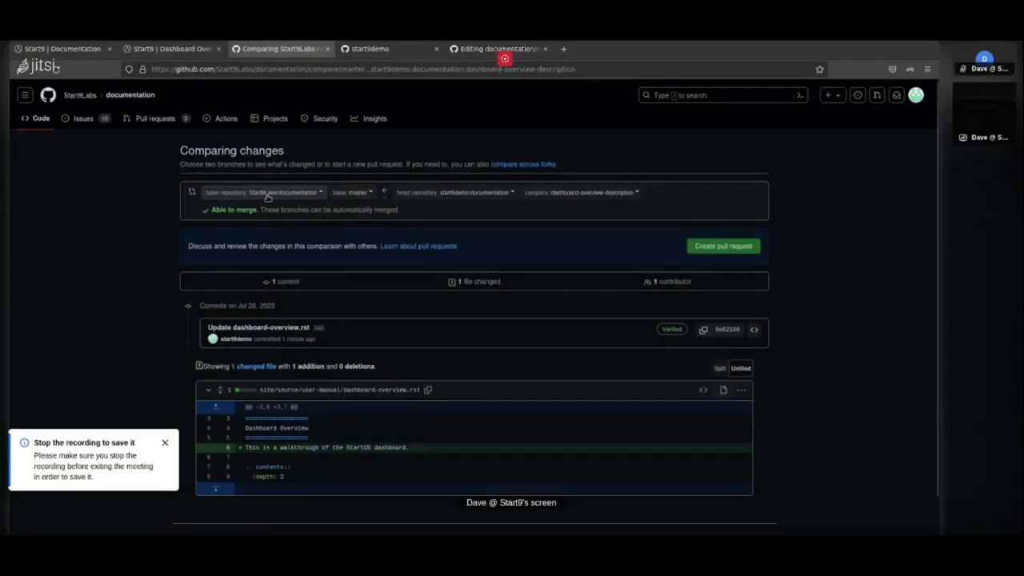
mouse_move(307, 198)
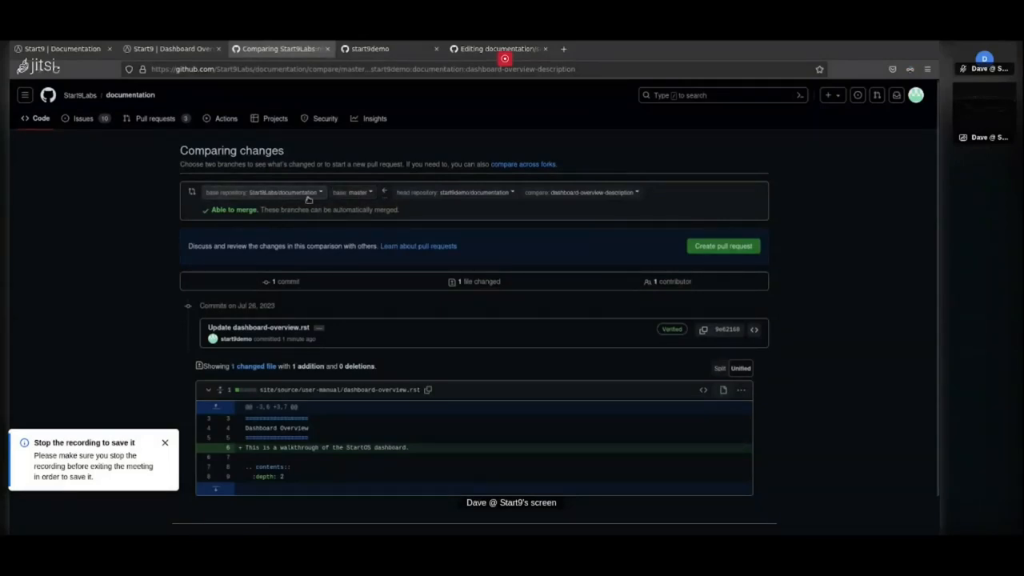
mouse_move(312, 283)
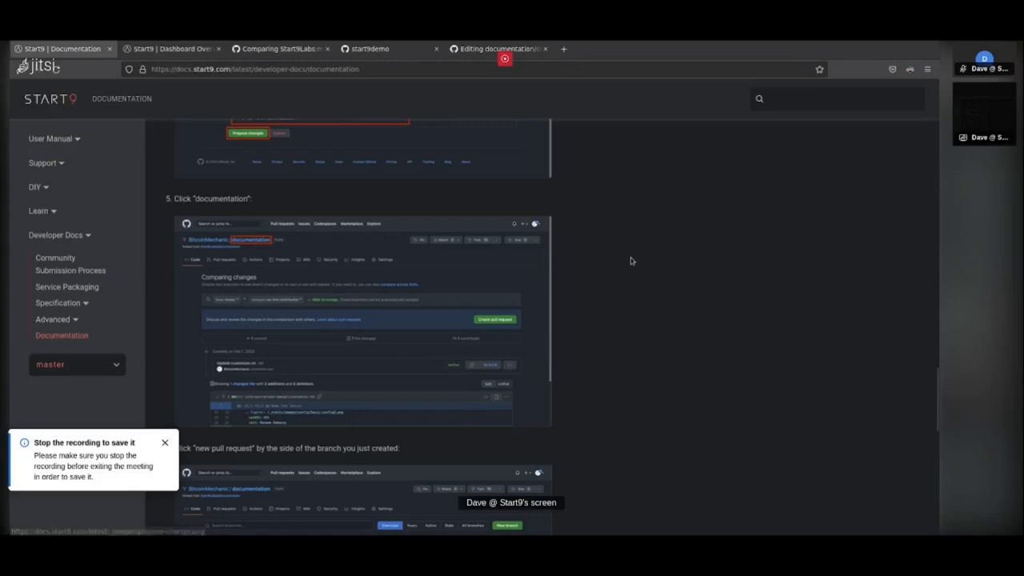
- Scroll the Start9 contribution guide to steps 6 and 7 on base repository and reviewers
scroll(down, 3)
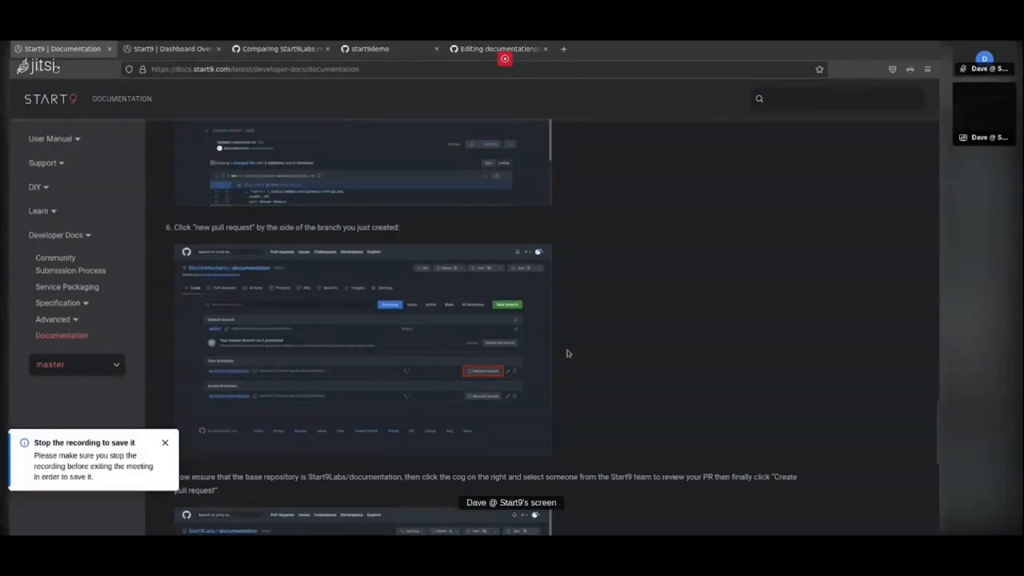
scroll(down, 3)
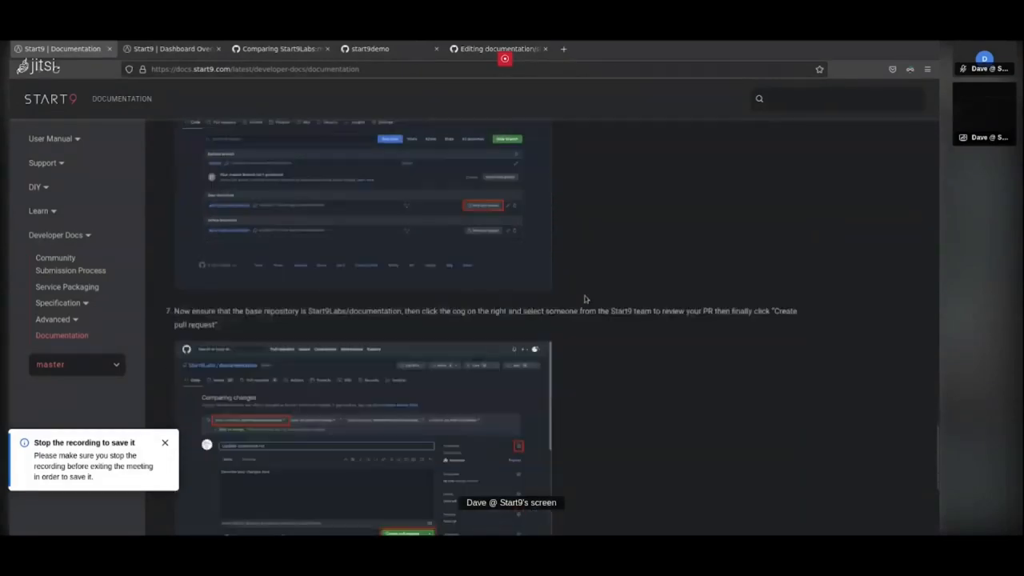
scroll(down, 3)
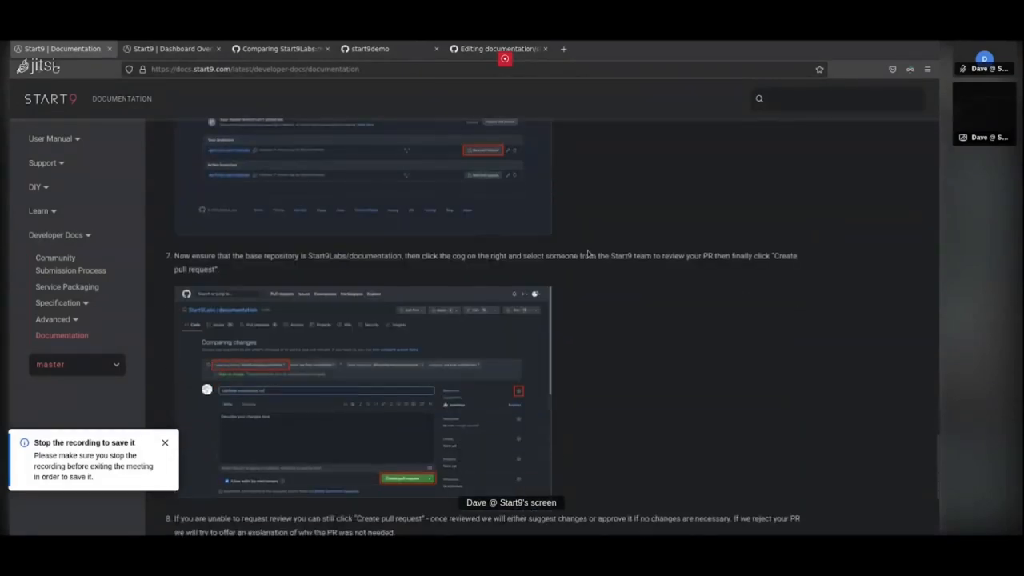
scroll(up, 3)
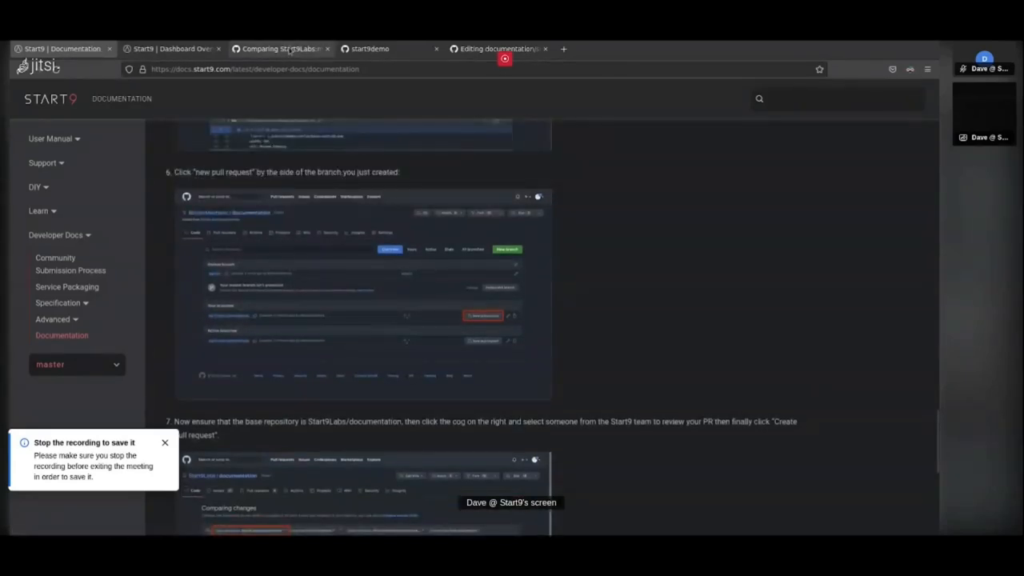
- Create the pull request 'Update dashboard-overview.rst' to Start9Labs/documentation, keeping the default title and description
click(280, 48)
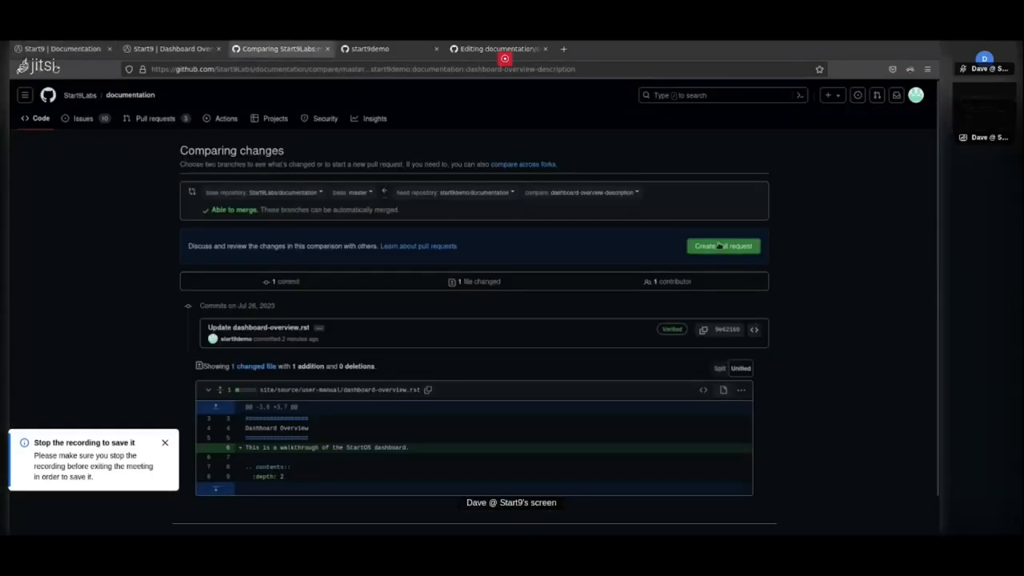
click(723, 246)
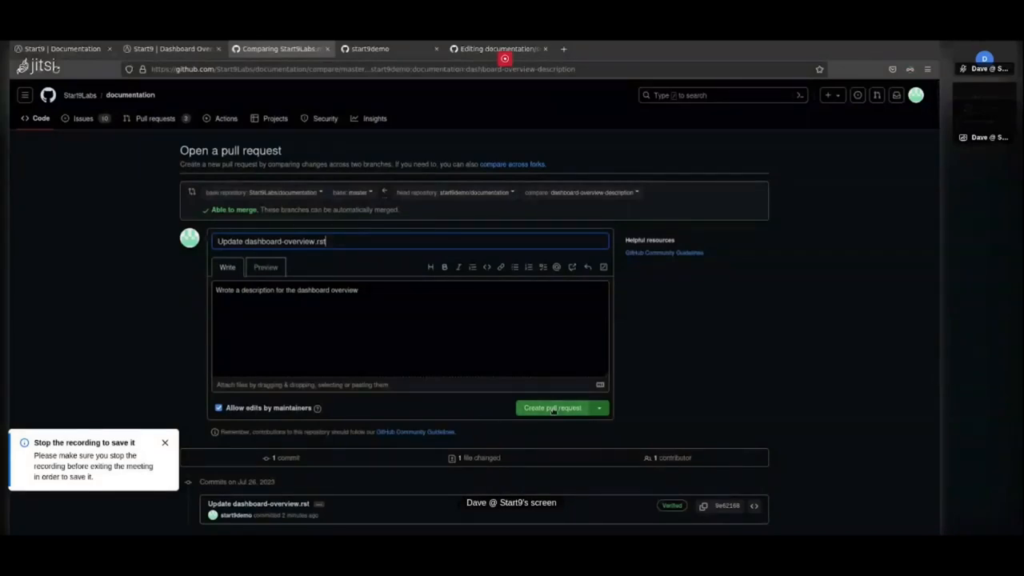
click(552, 407)
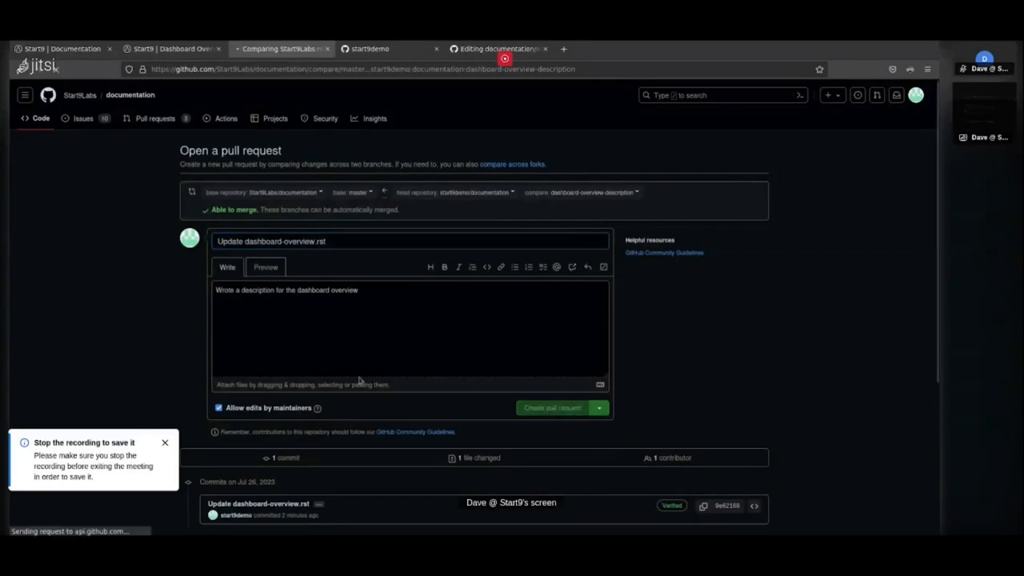
click(554, 408)
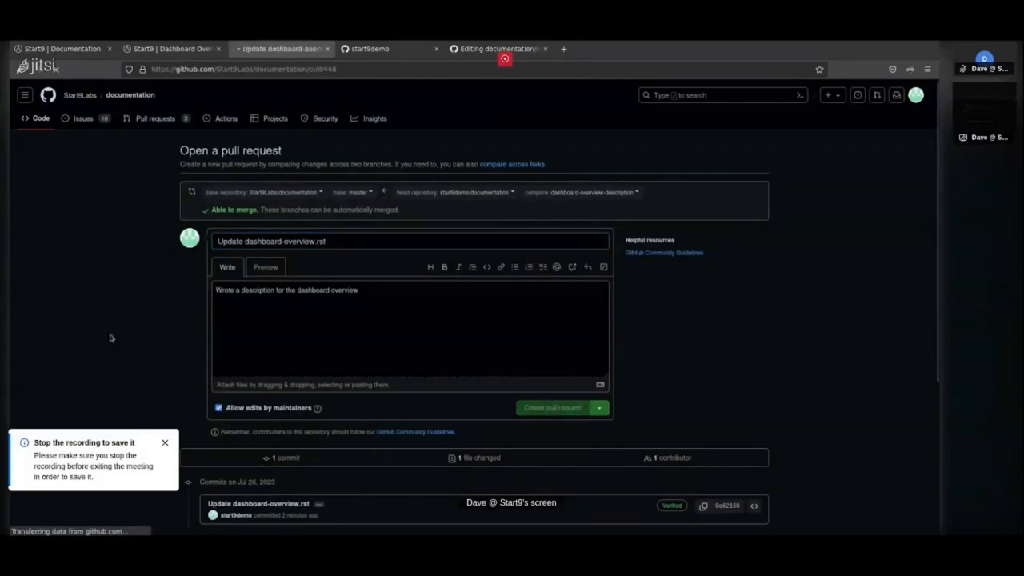
- Land on pull request #448's Conversation tab, showing review required and merging blocked
click(552, 408)
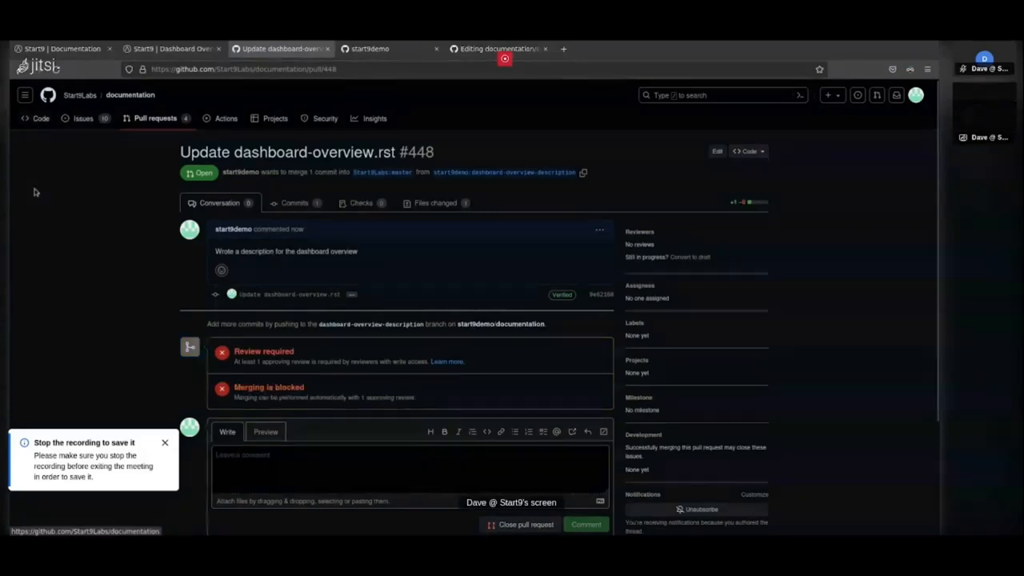
mouse_move(417, 275)
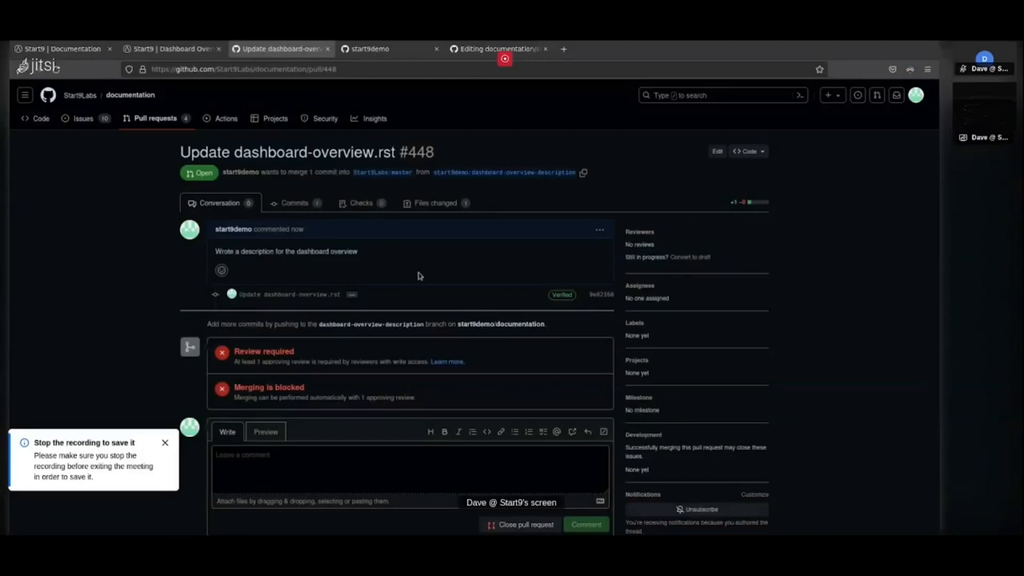
mouse_move(446, 249)
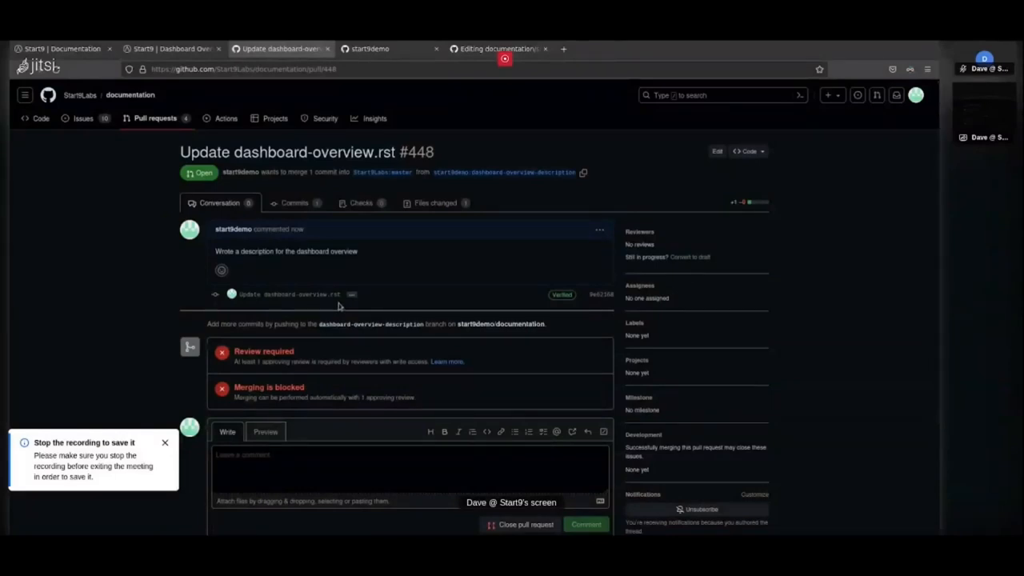
mouse_move(335, 345)
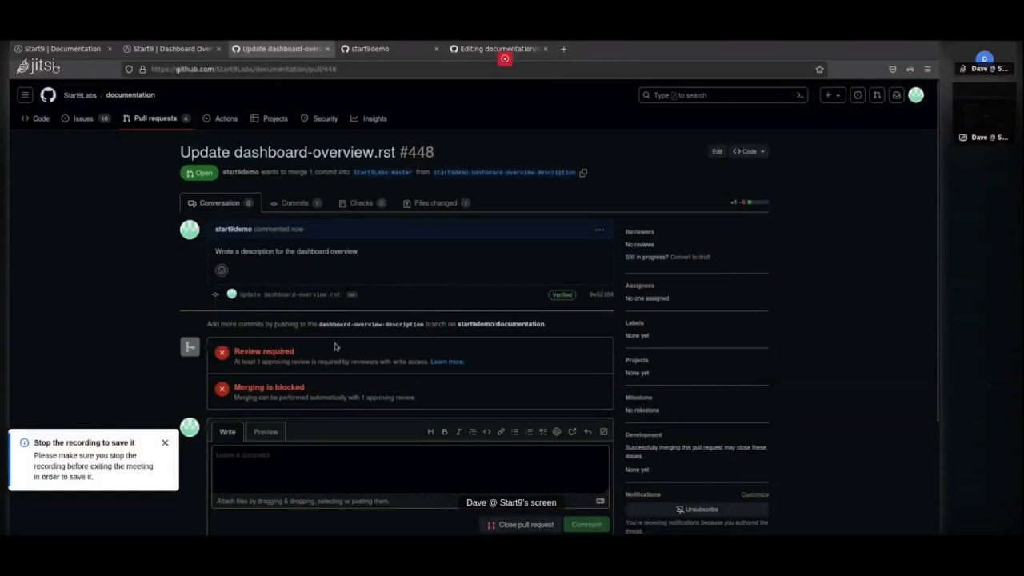
mouse_move(435, 202)
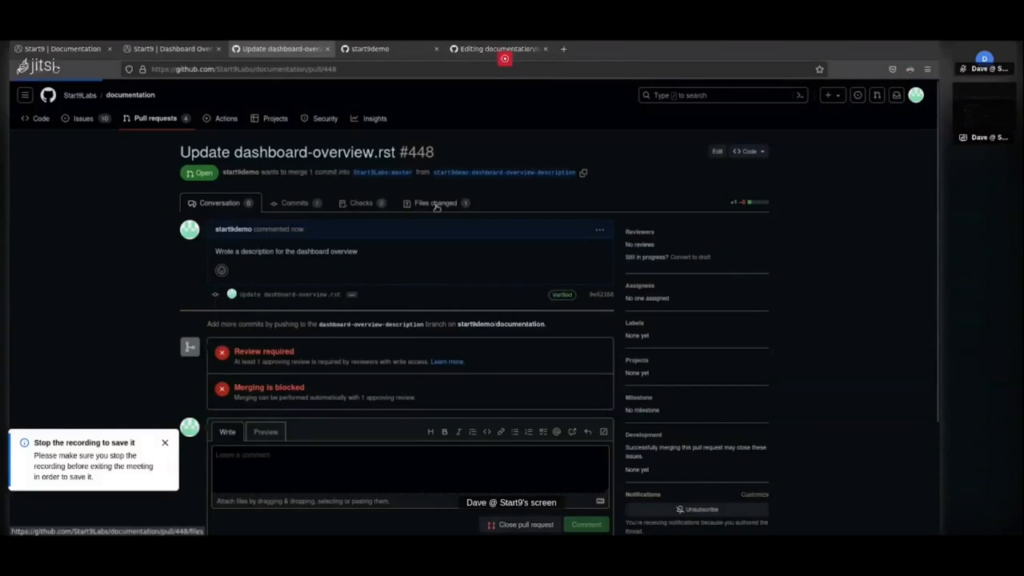
click(435, 202)
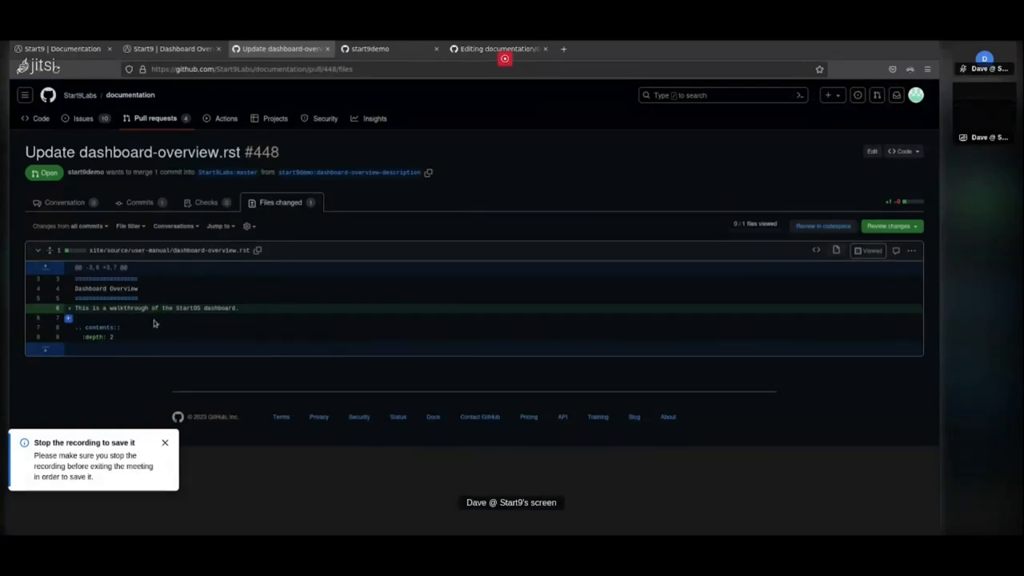
click(888, 225)
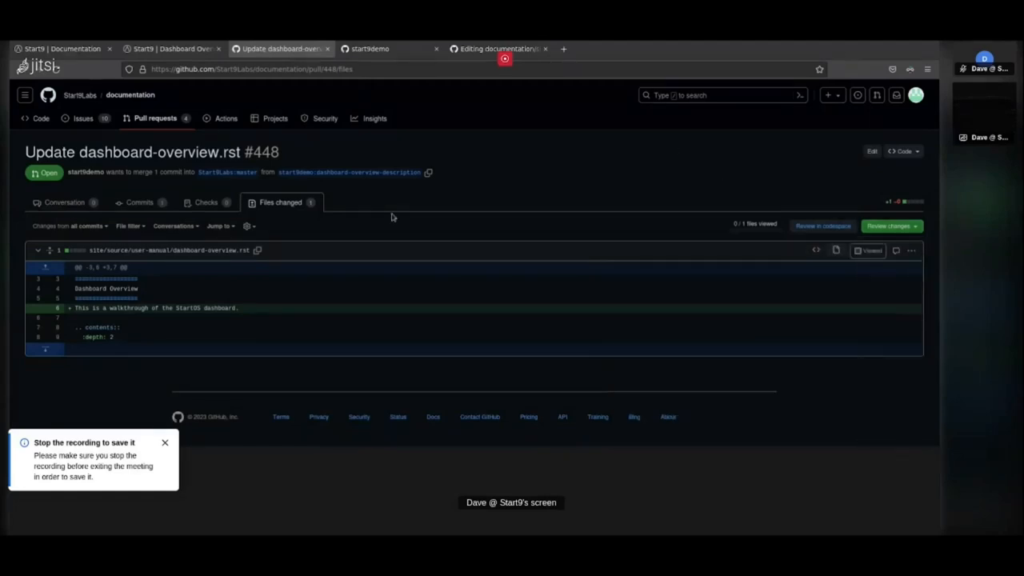
click(64, 201)
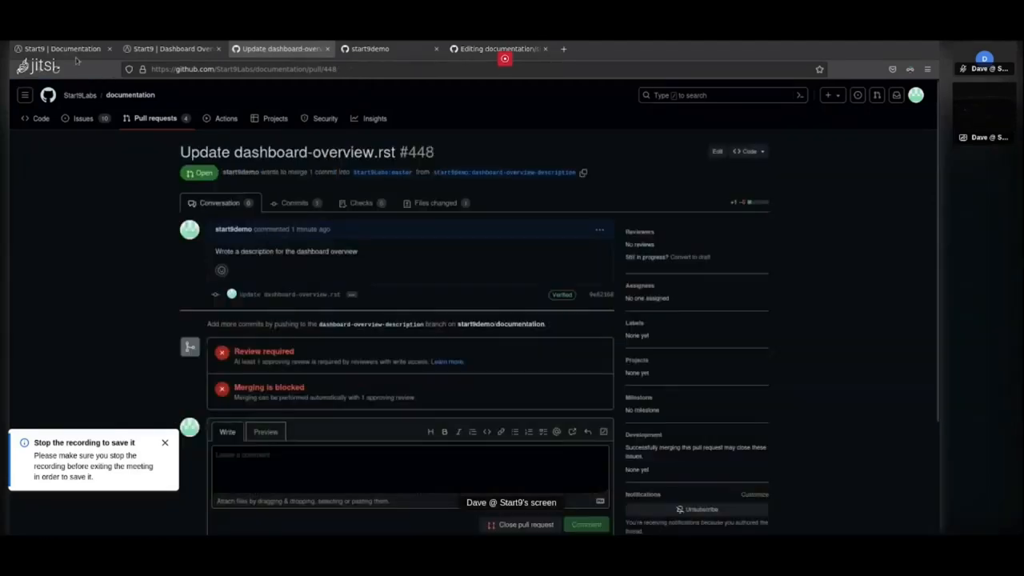
- Return to the Start9 docs tab and scroll to the closing steps 7 and 8 on requesting a review
click(62, 47)
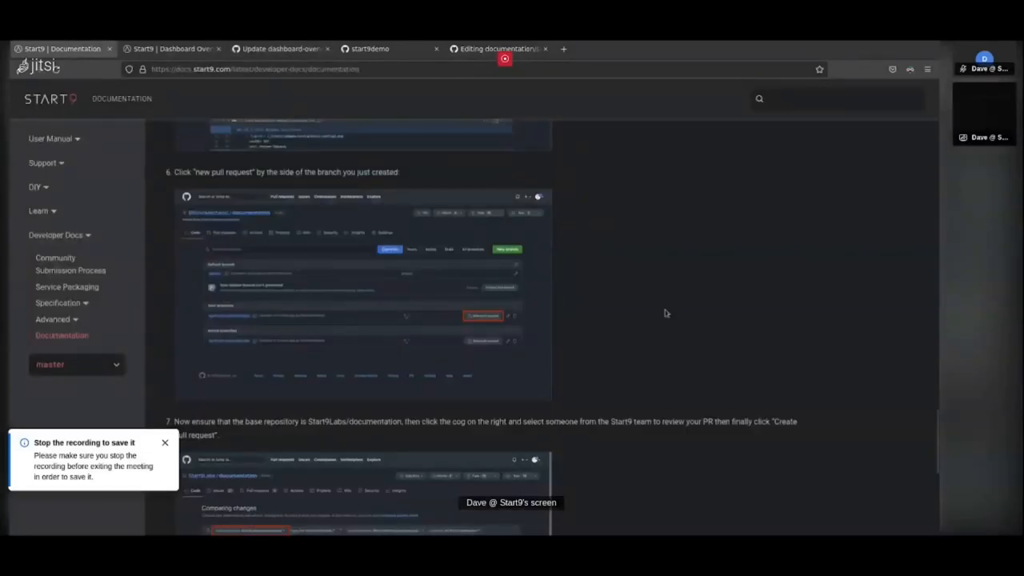
scroll(down, 3)
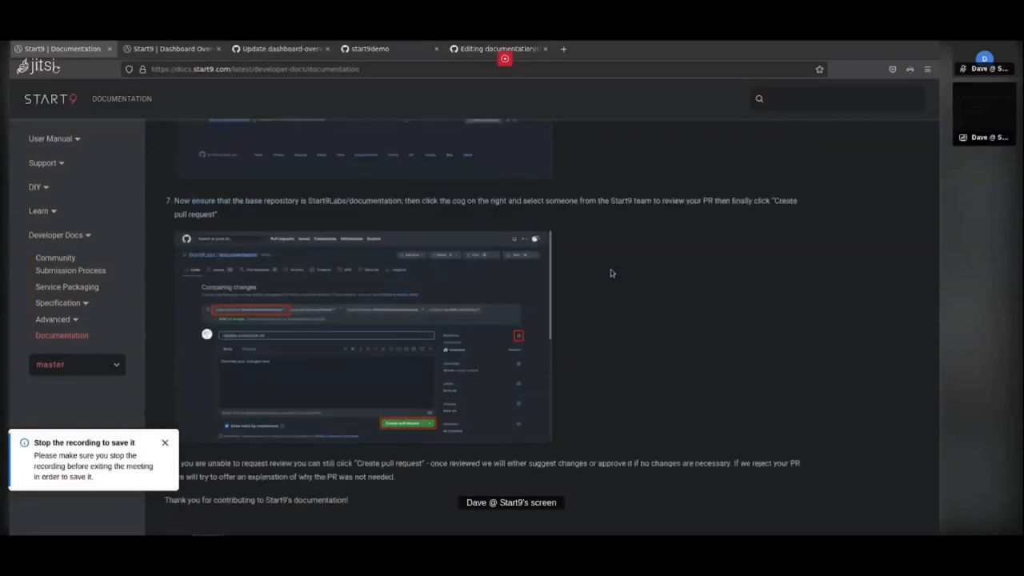
mouse_move(600, 315)
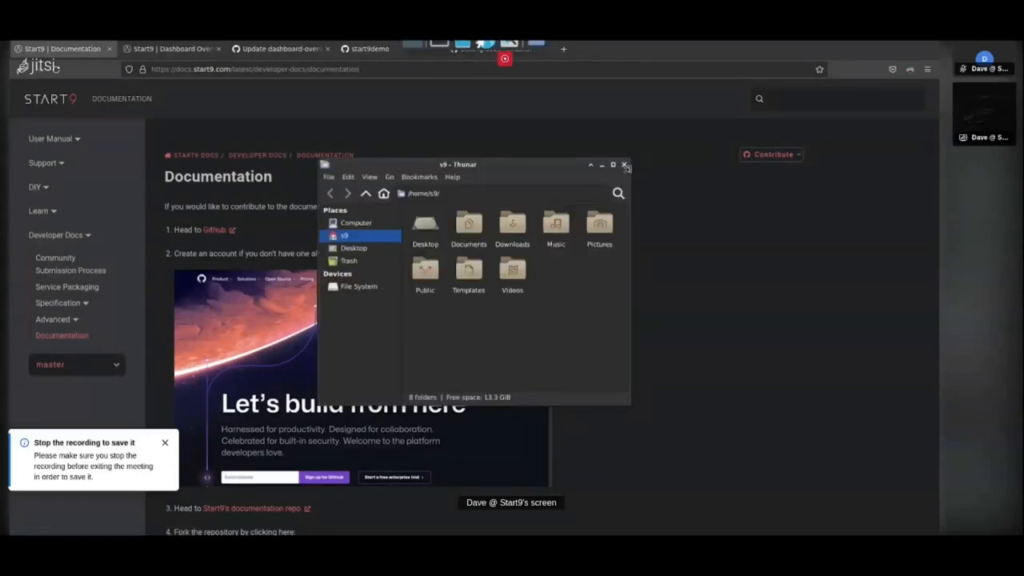
- Close the Thunar home-folder window, leaving only the documentation guide visible
click(624, 164)
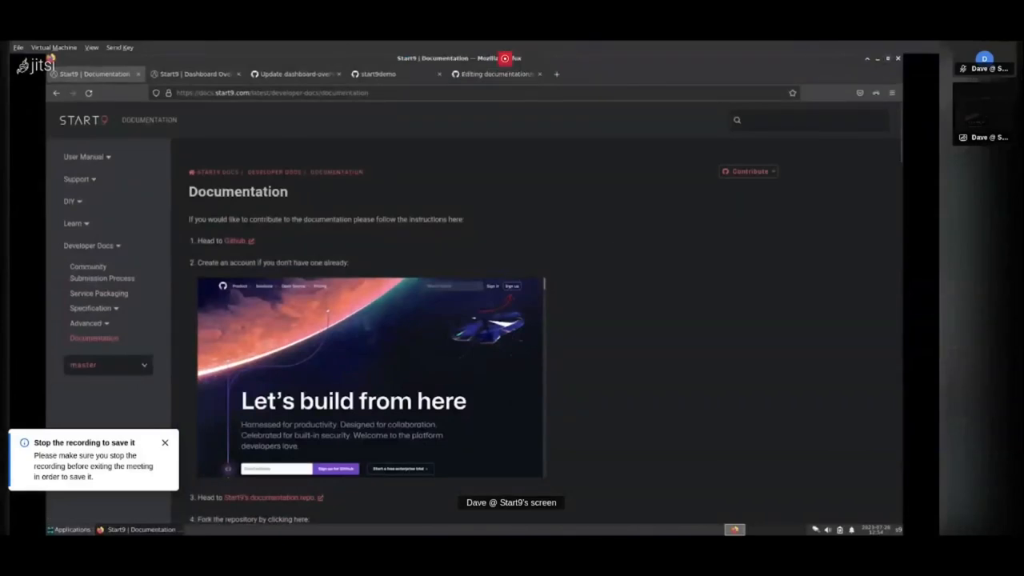
mouse_move(835, 80)
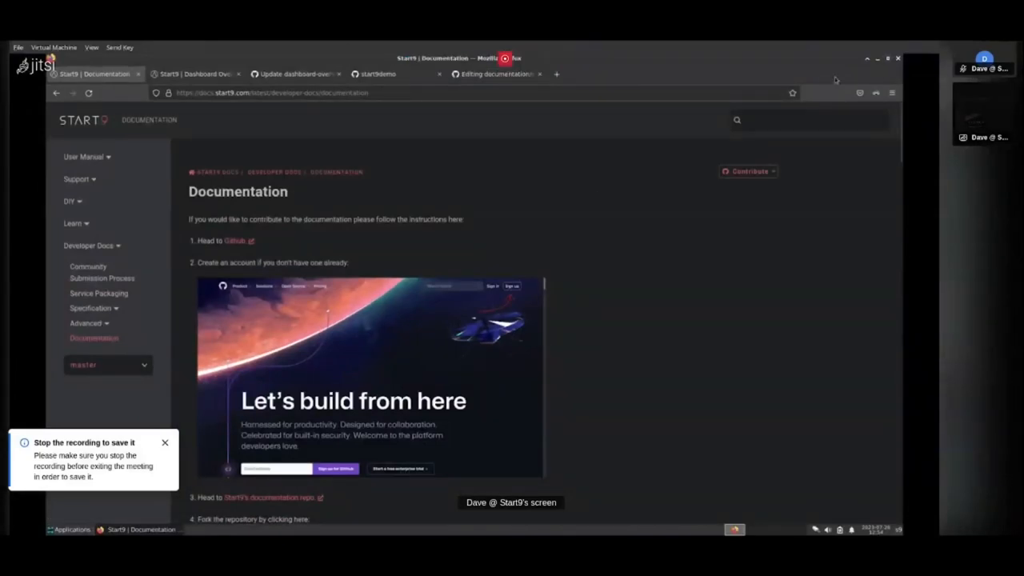